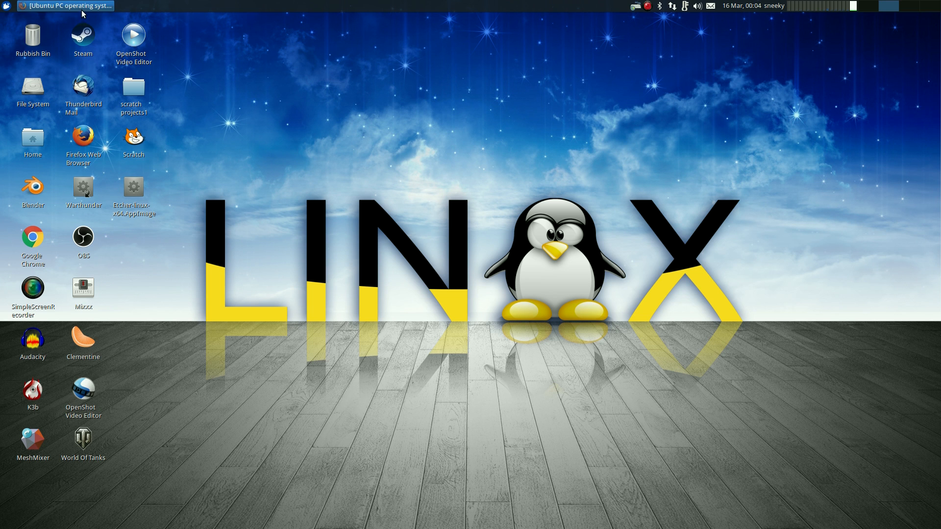
# Restore the Firefox window showing ubuntu.com/desktop from the Xfce taskbar.
pyautogui.click(64, 5)
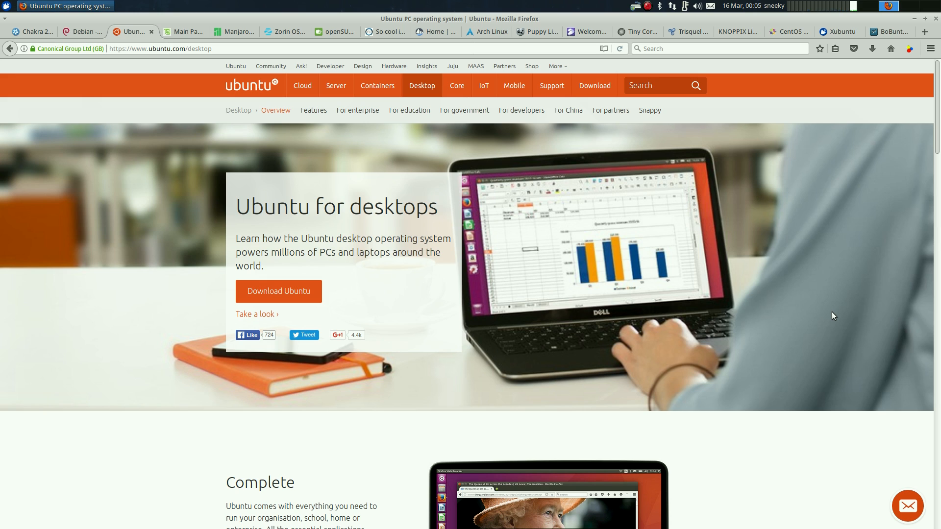
pyautogui.moveTo(749, 388)
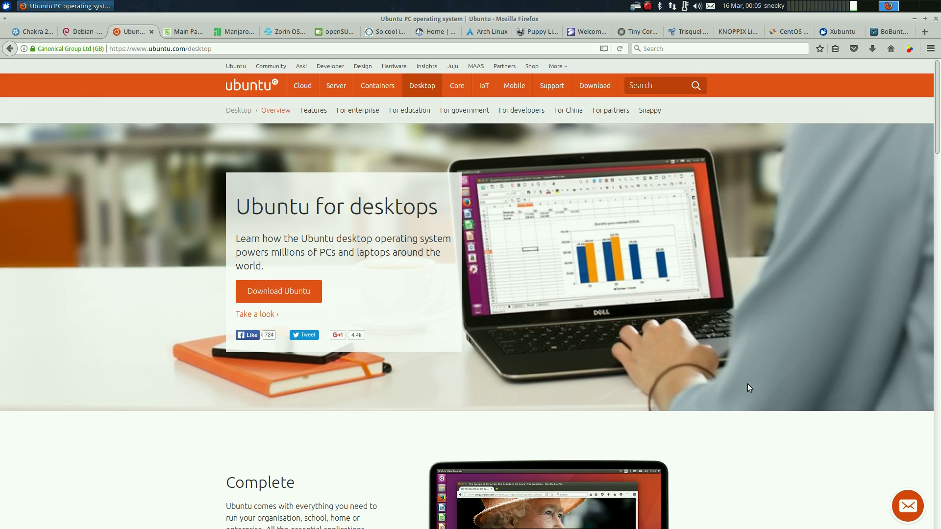
pyautogui.moveTo(827, 258)
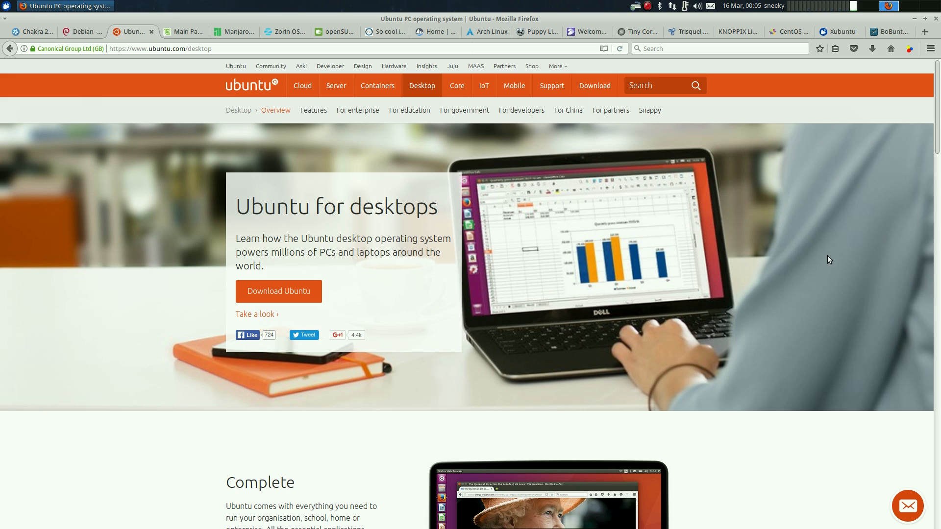
pyautogui.moveTo(851, 247)
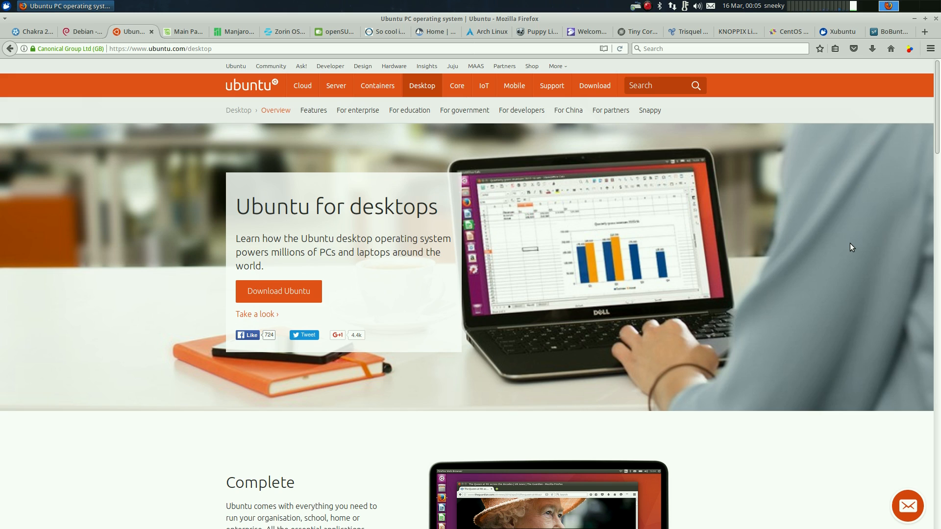
pyautogui.moveTo(318, 106)
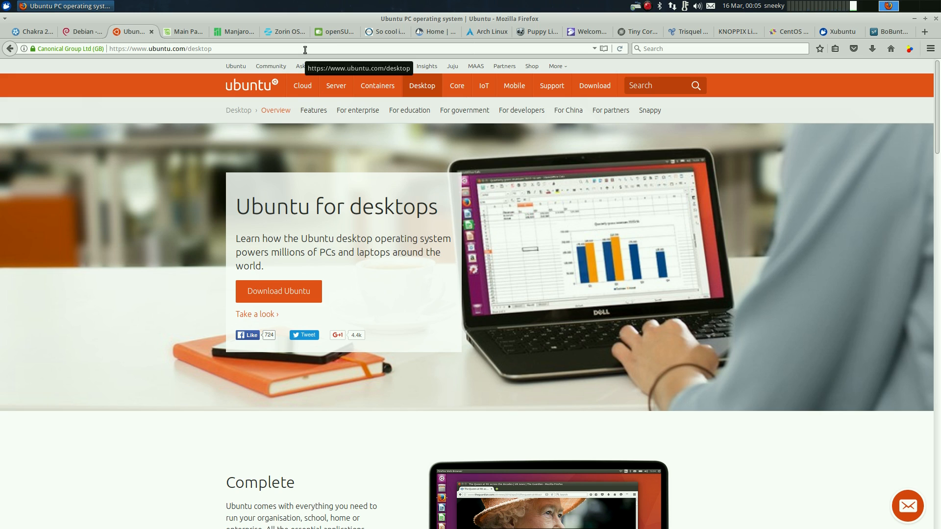
pyautogui.moveTo(83, 153)
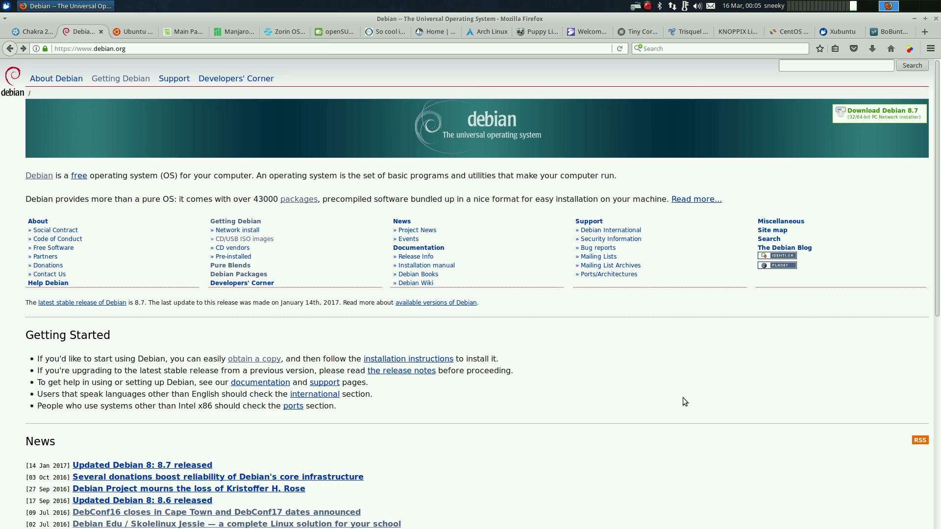
pyautogui.moveTo(204, 355)
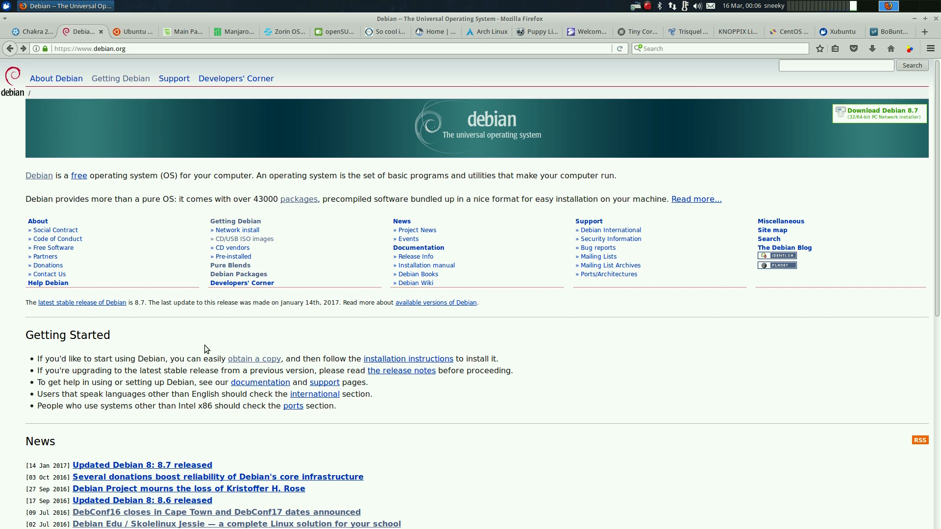
pyautogui.moveTo(228, 328)
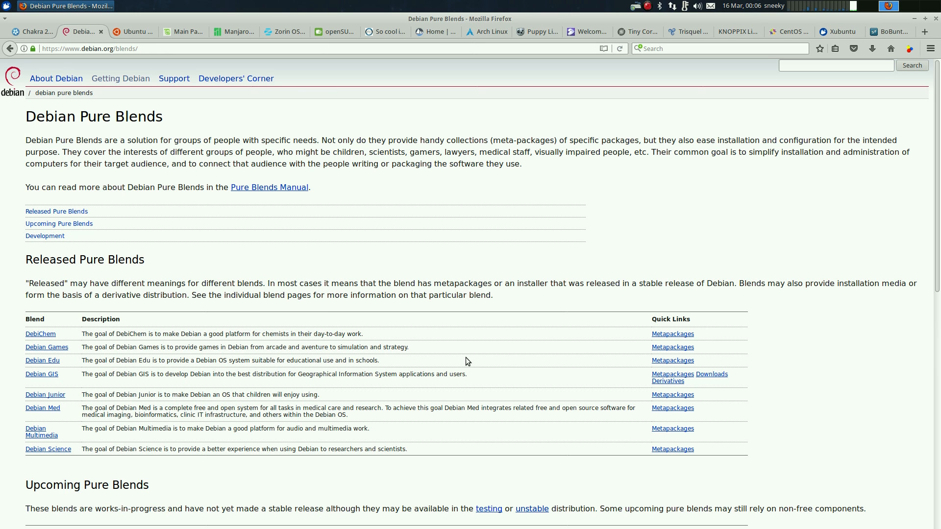
pyautogui.moveTo(94, 336)
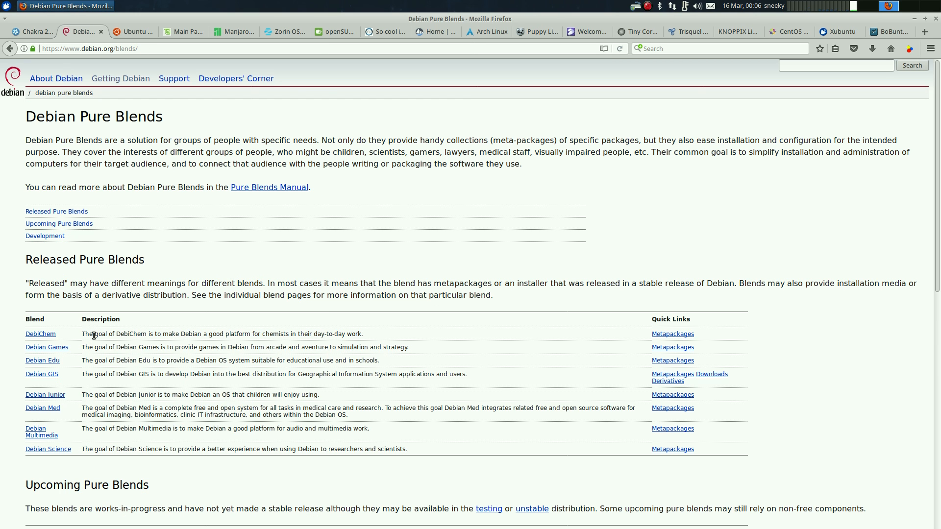
pyautogui.moveTo(80, 367)
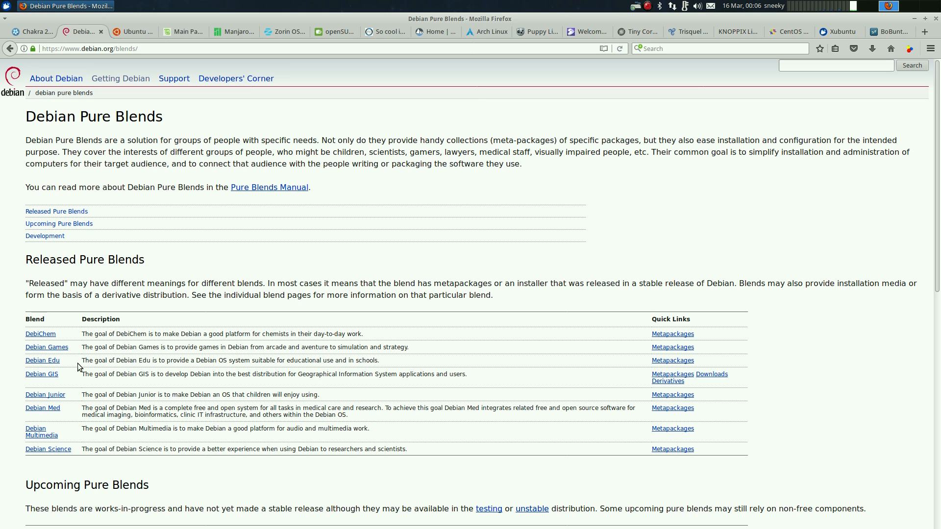
pyautogui.moveTo(114, 363)
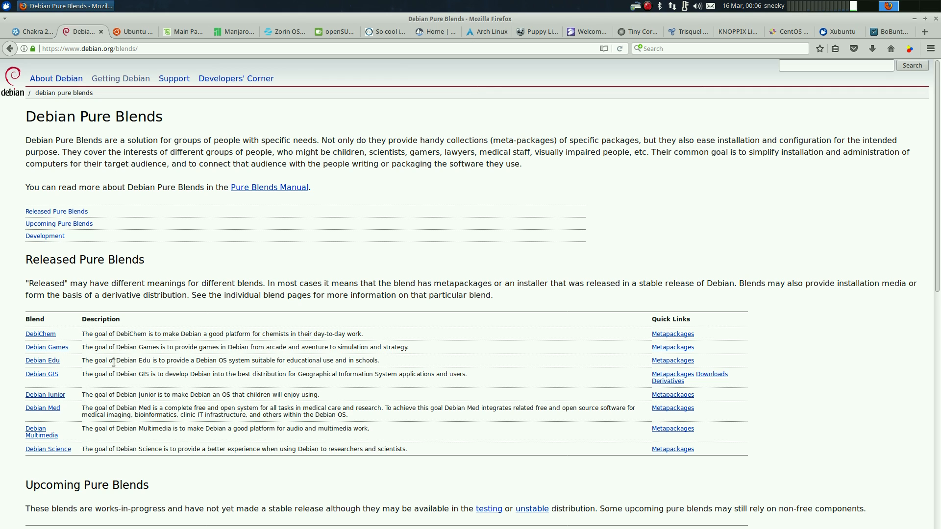
pyautogui.moveTo(170, 402)
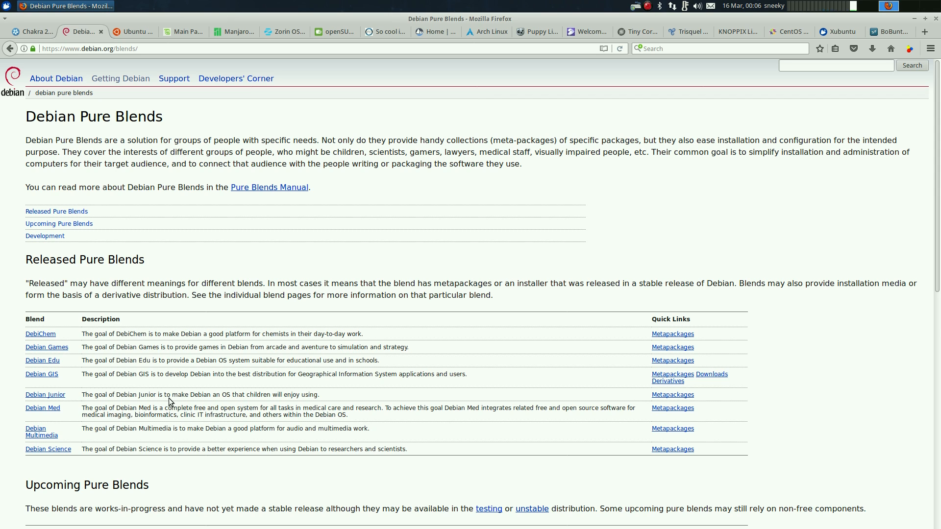
pyautogui.moveTo(164, 427)
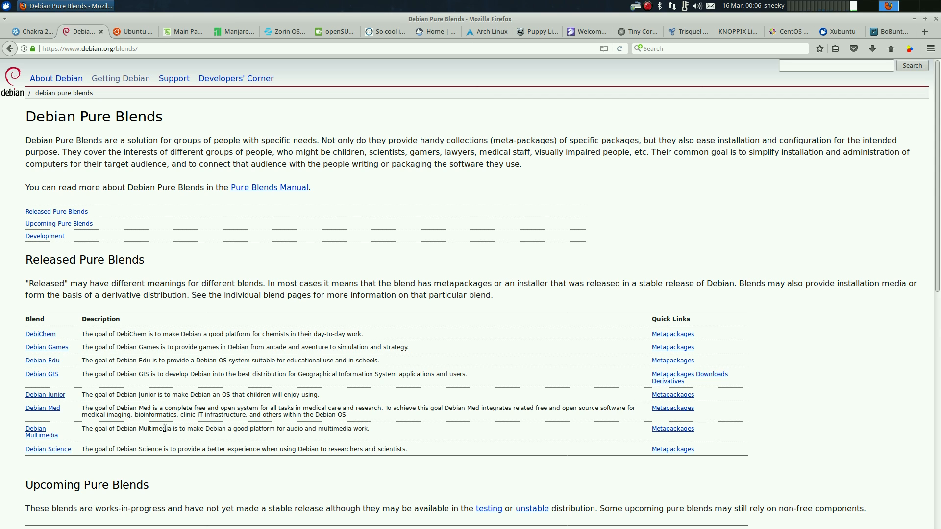
pyautogui.moveTo(162, 383)
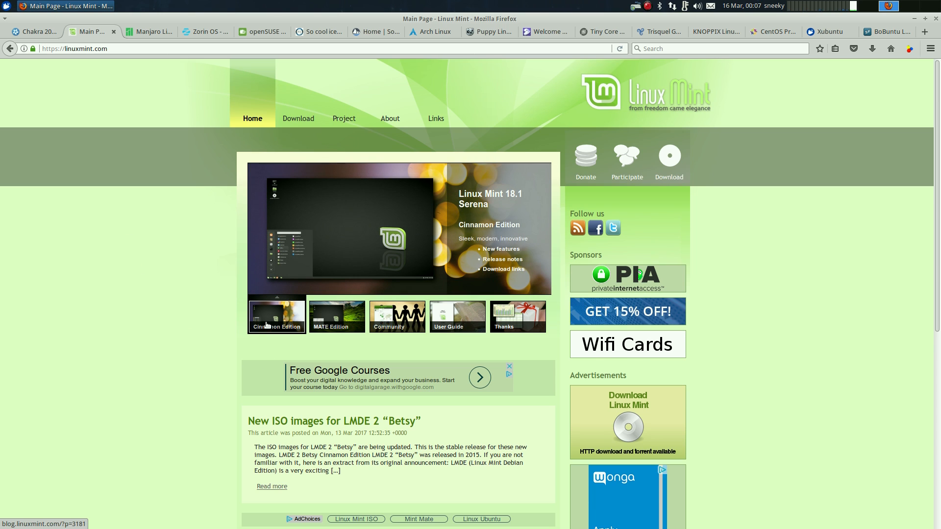
# Browse the Linux Mint home page slideshow, then close its tab to land on the next site.
pyautogui.click(336, 316)
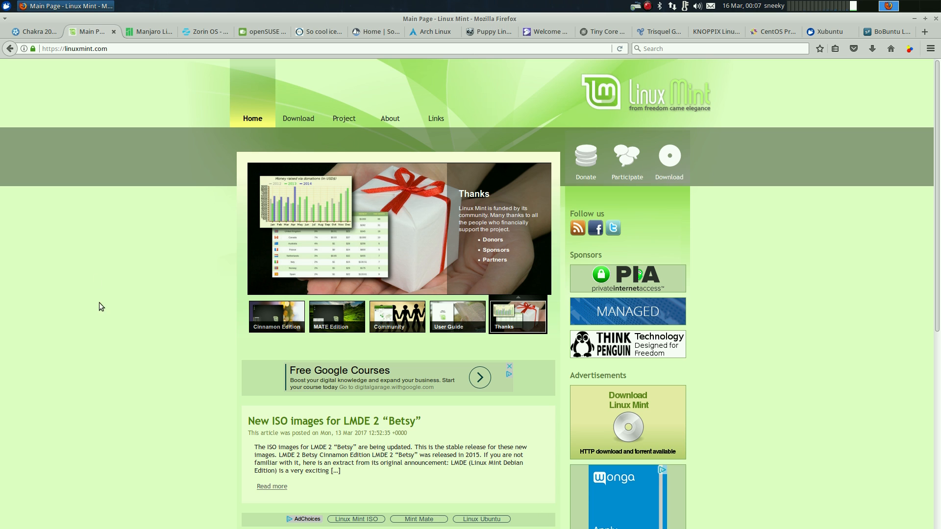
pyautogui.click(153, 31)
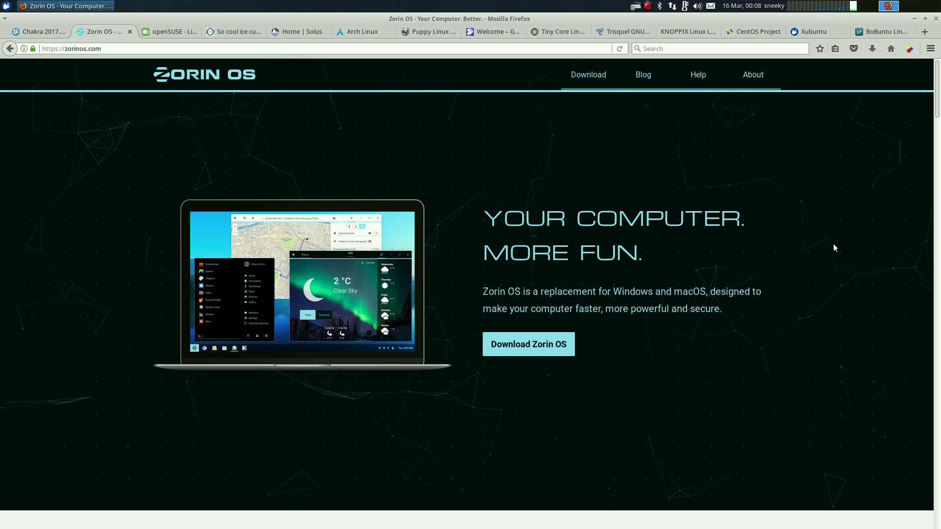
# Look down the Zorin OS home page and start loading its Download Zorin OS page.
pyautogui.scroll(-3)
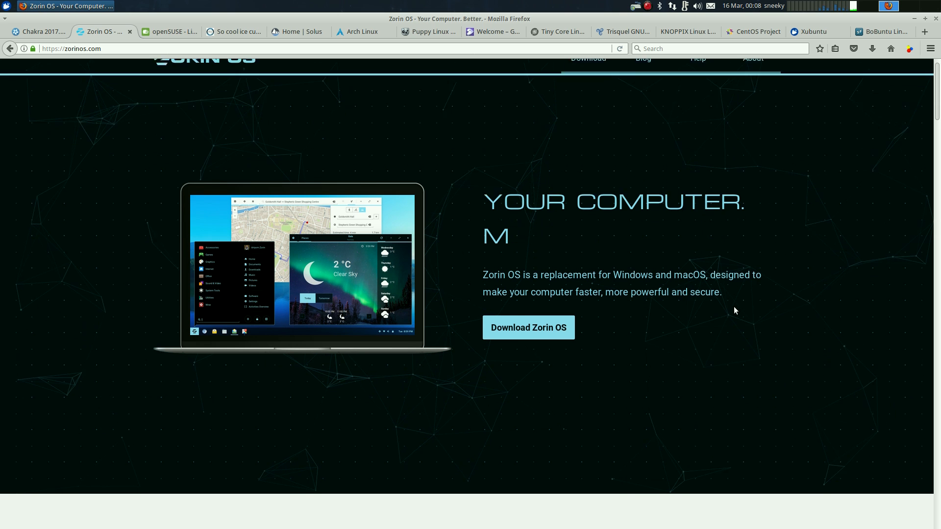
pyautogui.scroll(-3)
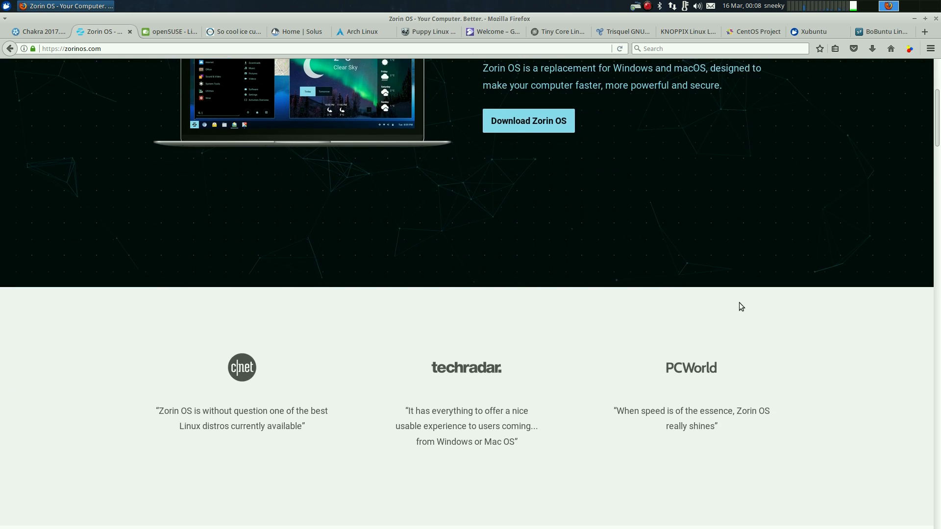
pyautogui.click(543, 261)
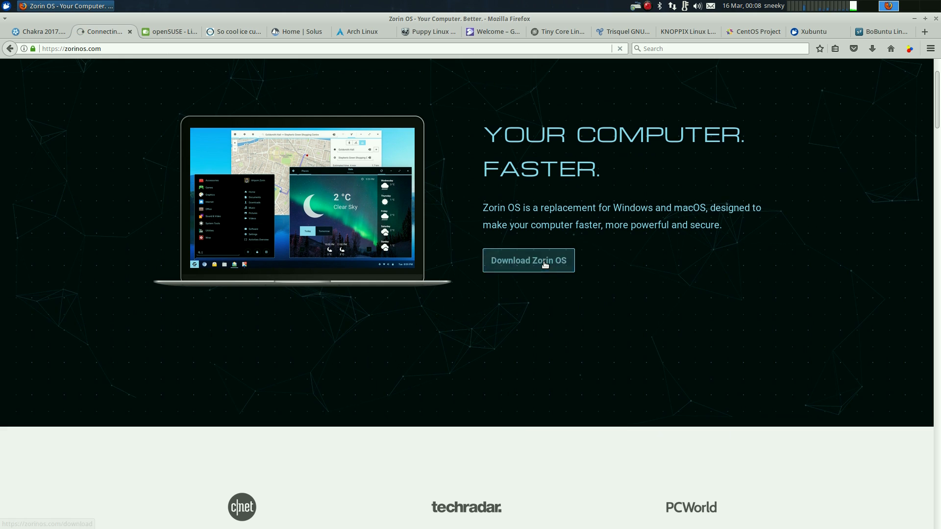
# View the Zorin OS Business edition page from the download area and look it over.
pyautogui.click(528, 261)
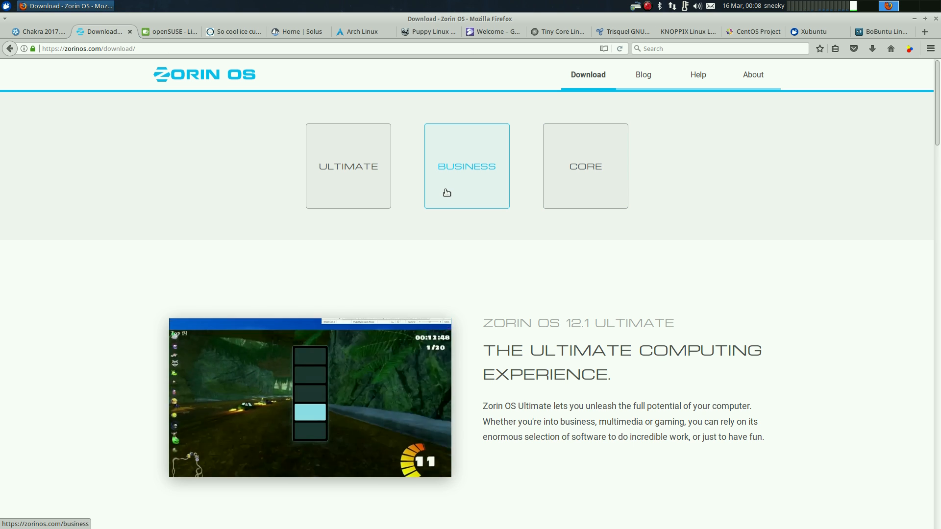
pyautogui.moveTo(355, 177)
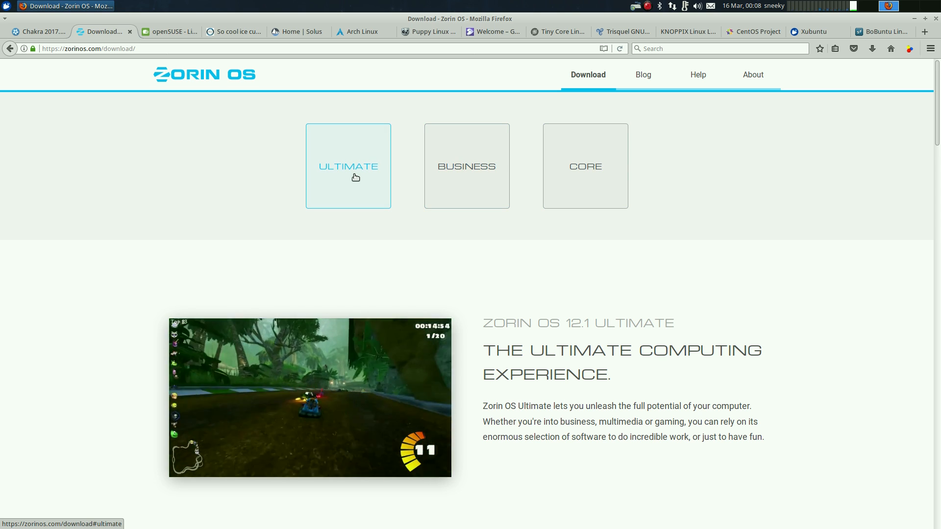
pyautogui.moveTo(839, 296)
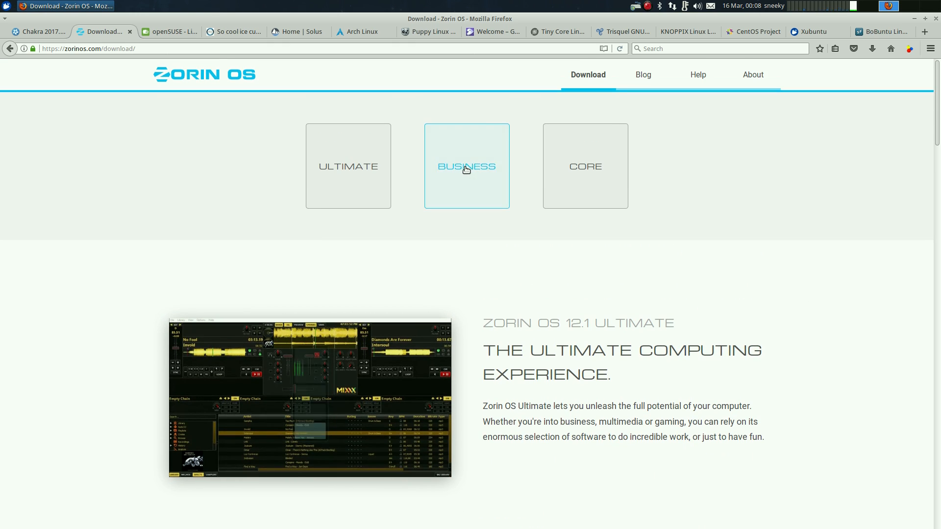
pyautogui.click(467, 166)
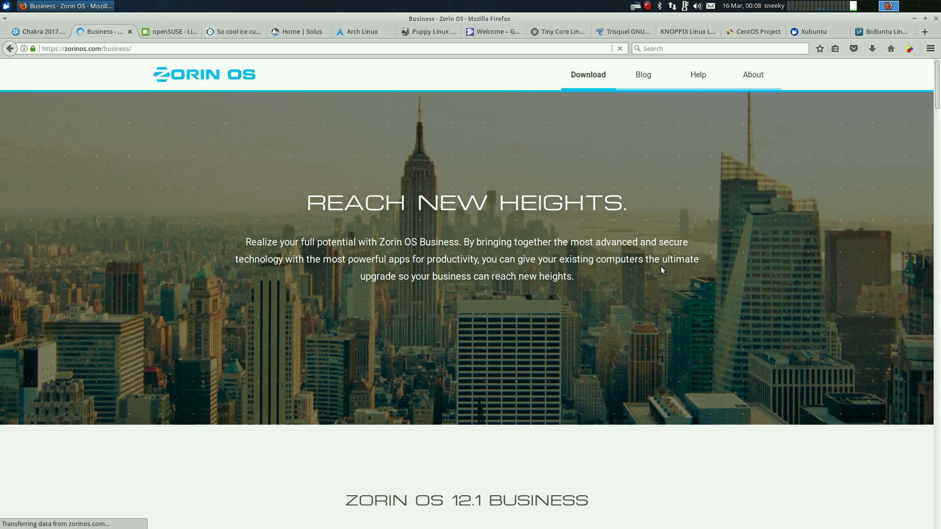
pyautogui.scroll(-3)
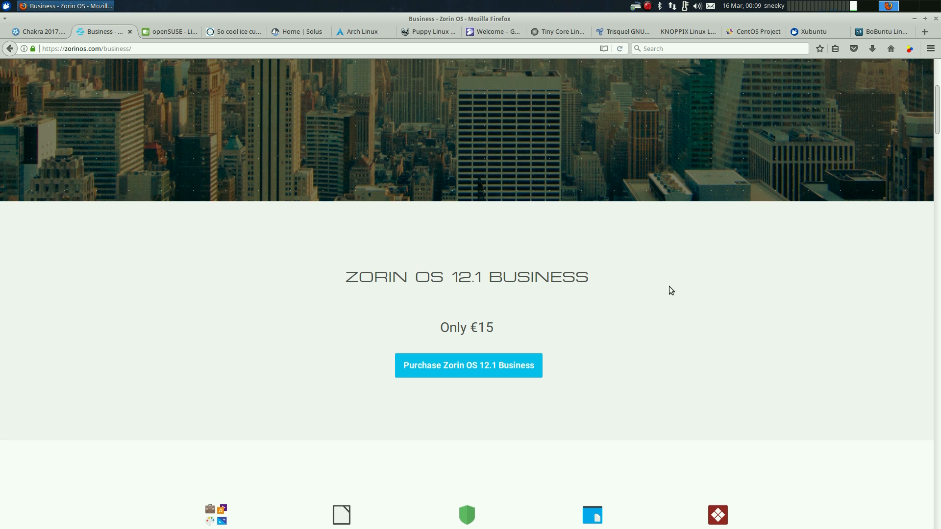
pyautogui.moveTo(742, 285)
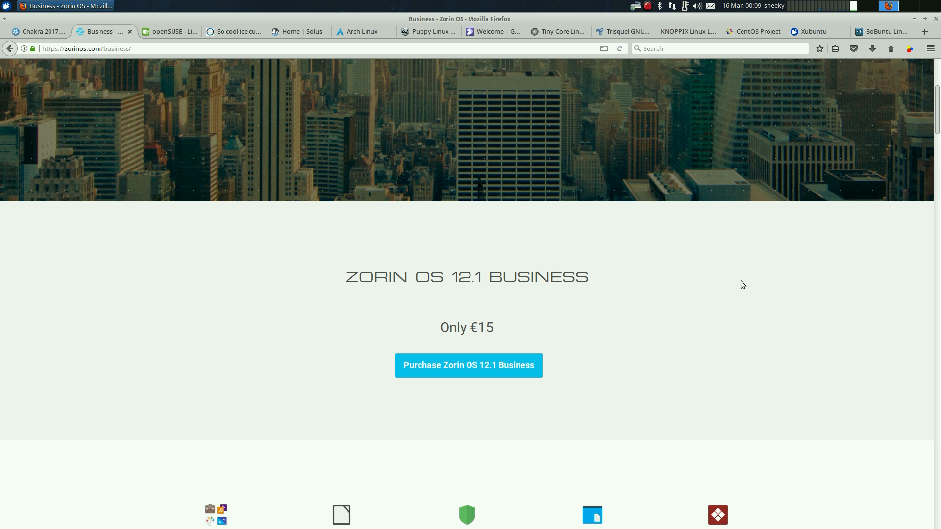
pyautogui.scroll(3)
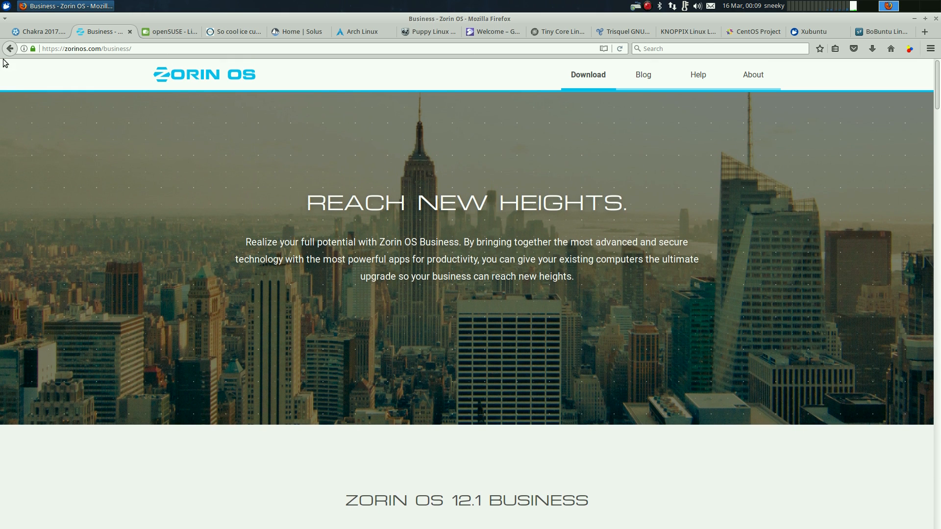
# Jump to the Zorin OS Core edition download details, then close the Zorin OS tab.
pyautogui.click(587, 75)
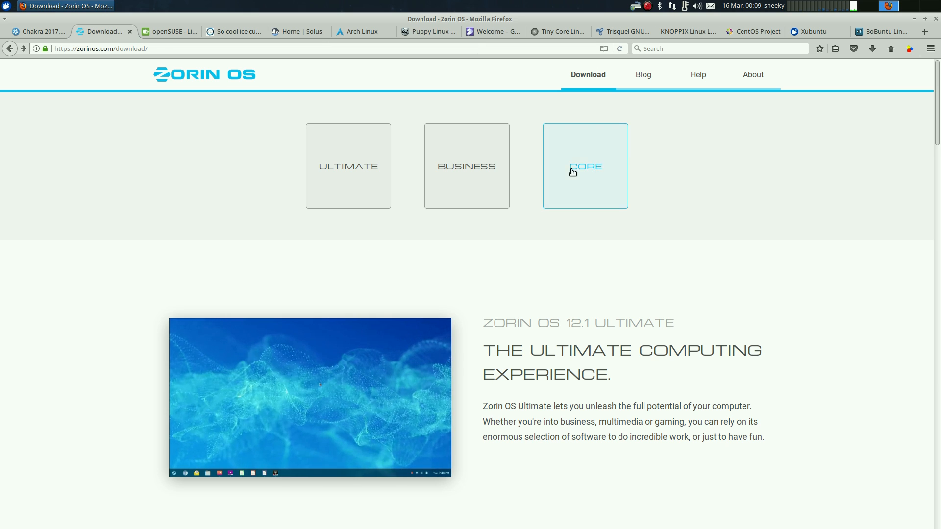
pyautogui.click(585, 166)
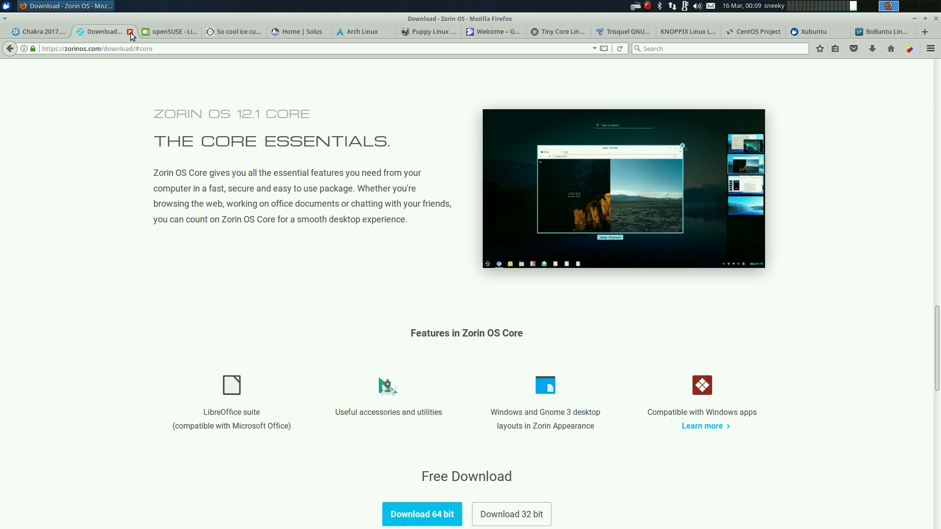
pyautogui.click(131, 31)
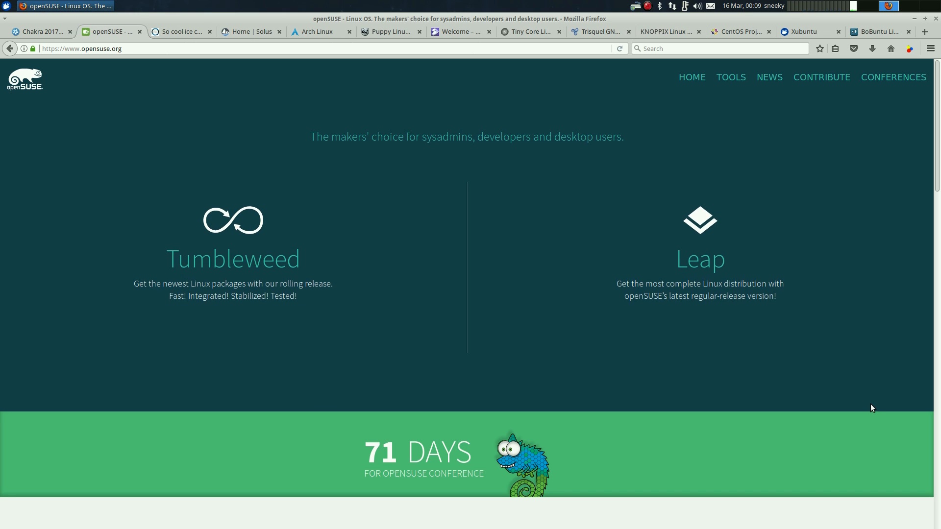
pyautogui.moveTo(369, 375)
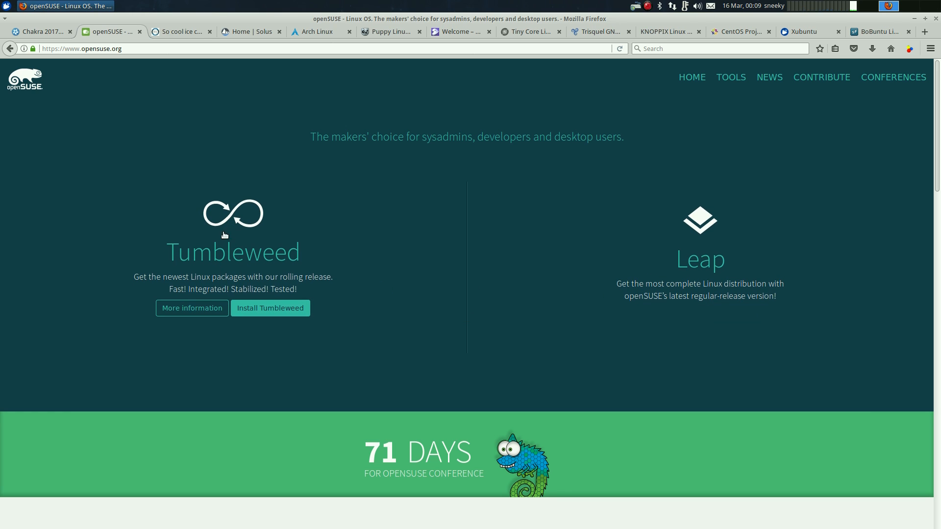
pyautogui.moveTo(250, 269)
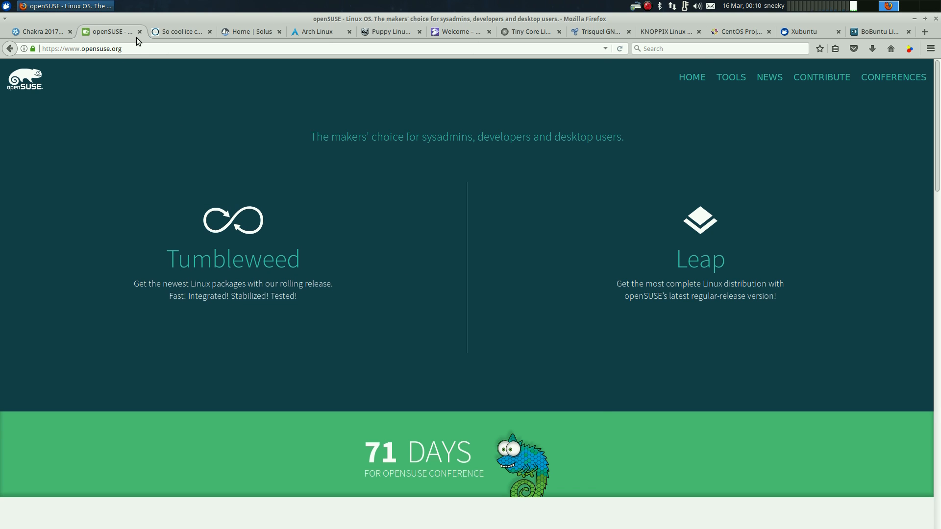
# Close the openSUSE tab, leaving the PCLinuxOS homepage active.
pyautogui.click(180, 32)
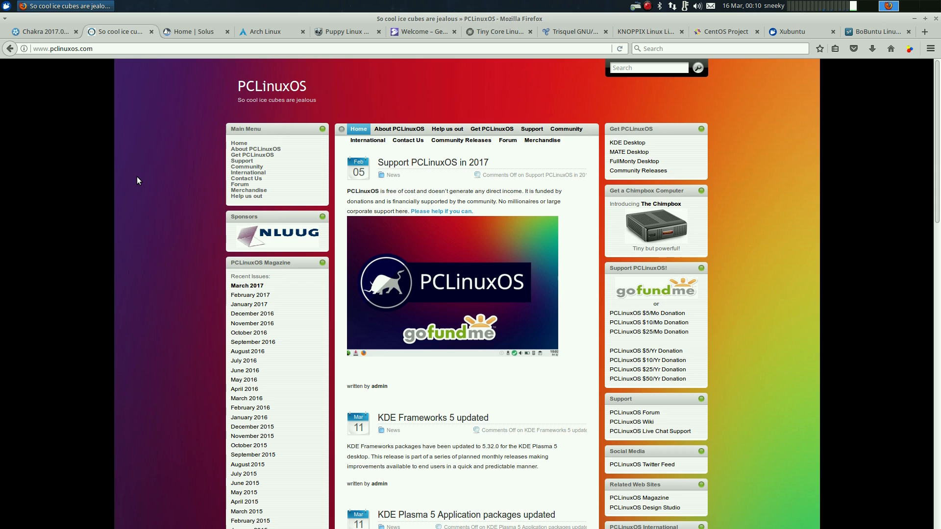
pyautogui.moveTo(133, 189)
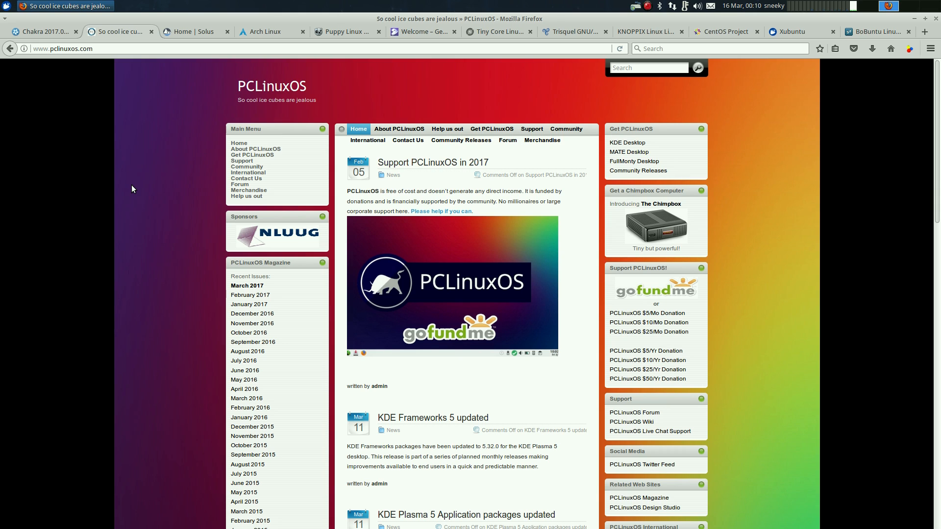
pyautogui.moveTo(136, 180)
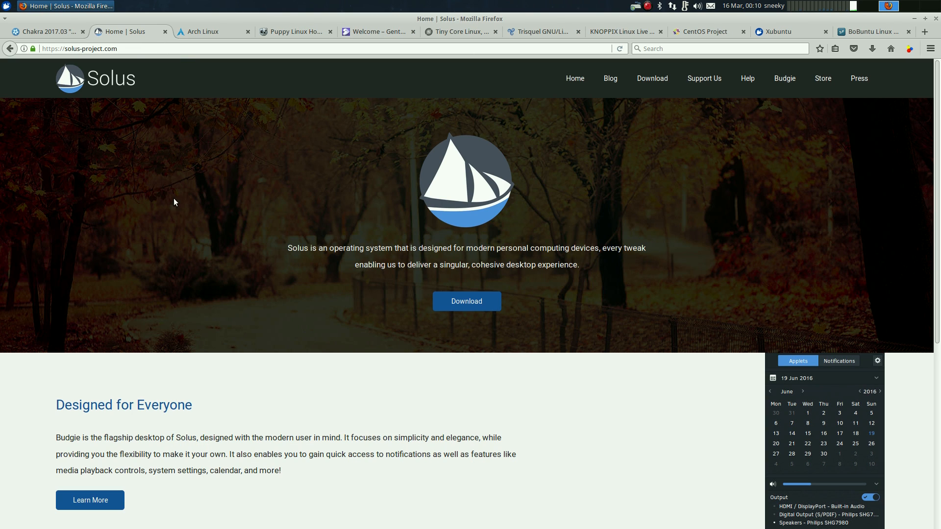
pyautogui.moveTo(612, 437)
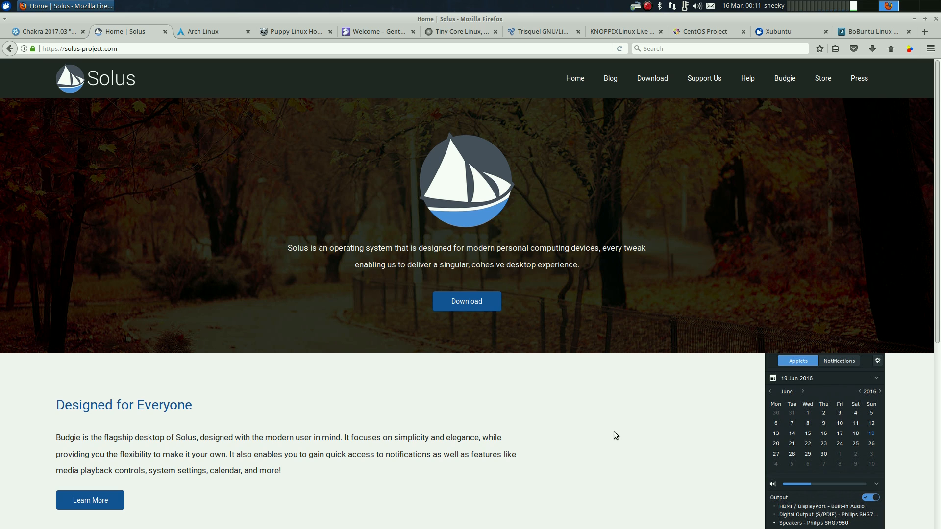
pyautogui.moveTo(604, 410)
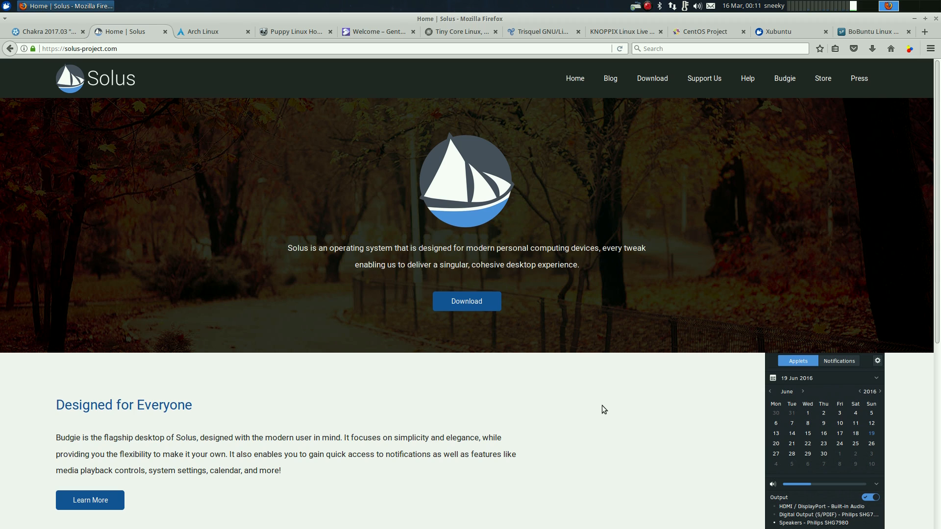
pyautogui.moveTo(606, 408)
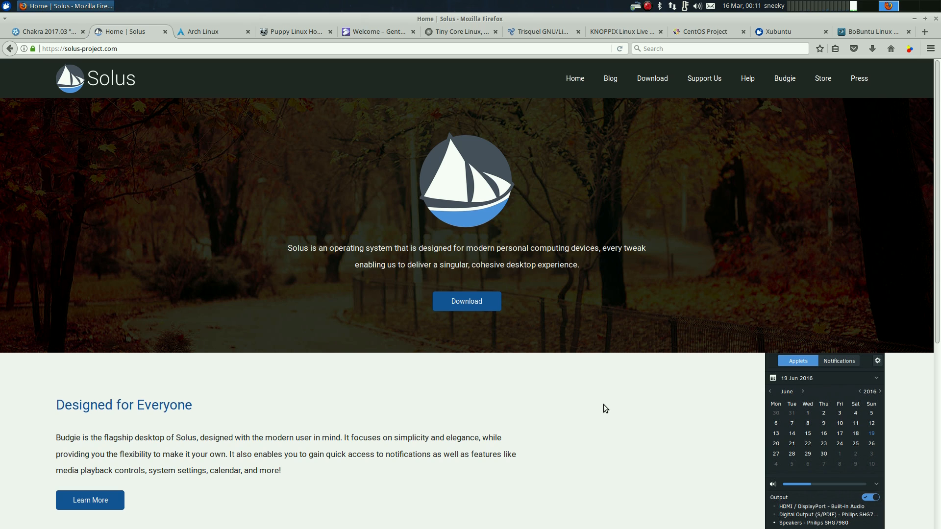
pyautogui.moveTo(602, 347)
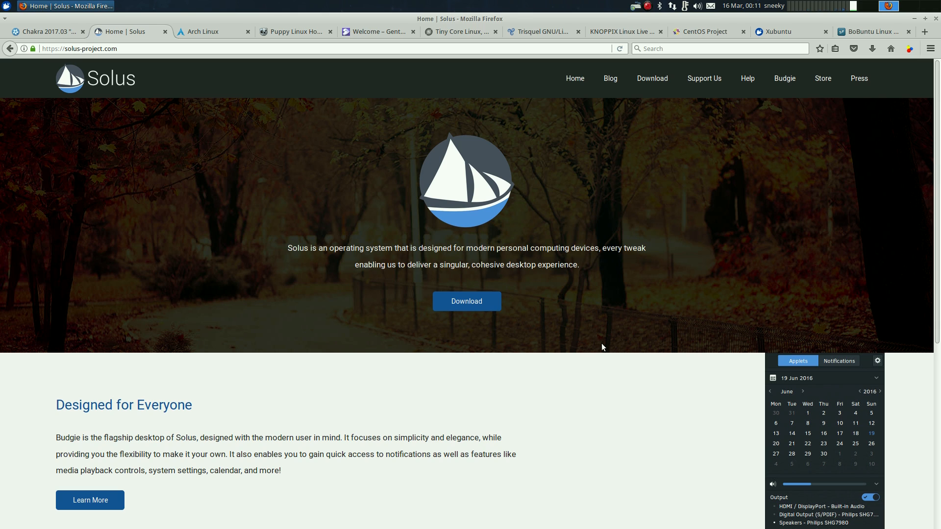
pyautogui.moveTo(615, 374)
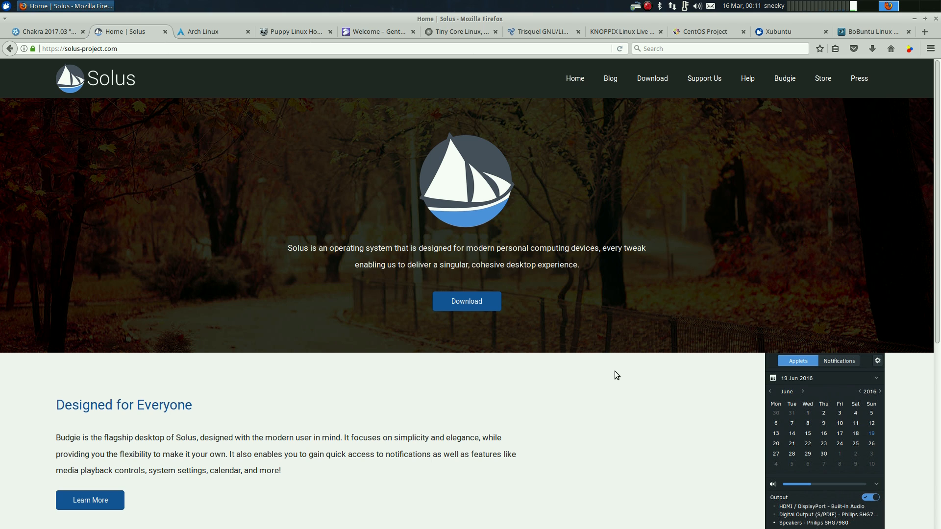
# Close the Solus tab and then the Arch Linux tab, landing on Puppy Linux.
pyautogui.click(205, 32)
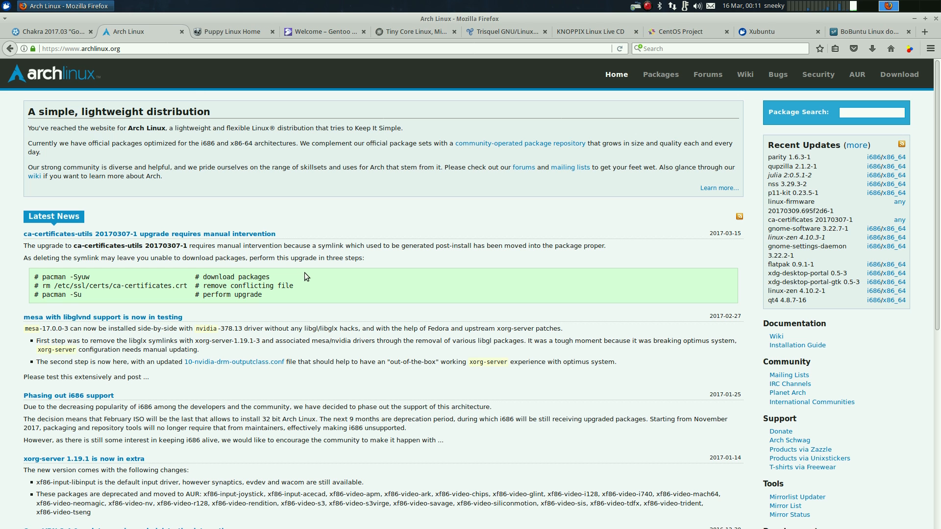
pyautogui.moveTo(394, 266)
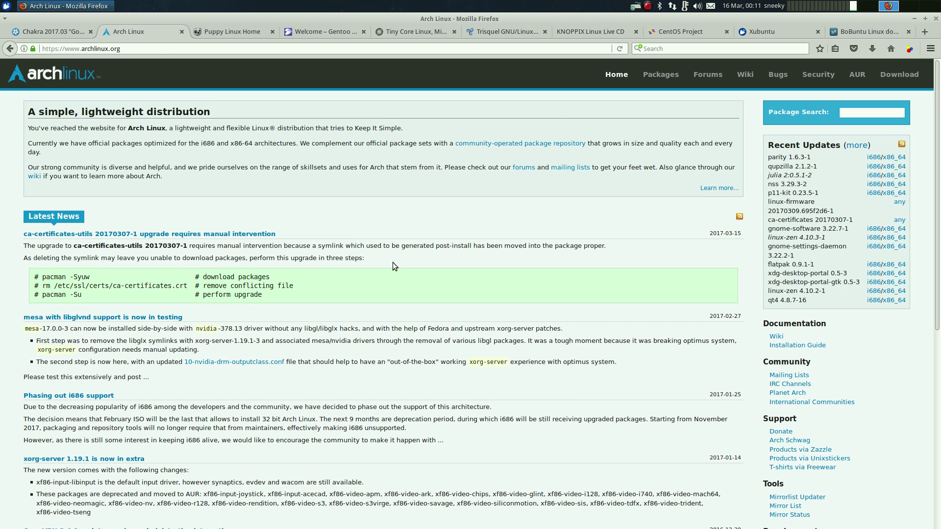
pyautogui.moveTo(402, 227)
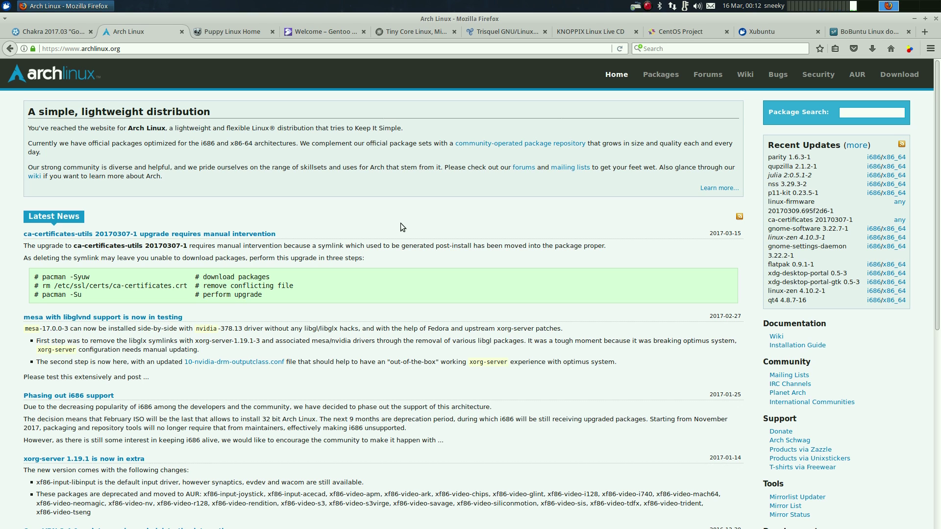
pyautogui.moveTo(353, 204)
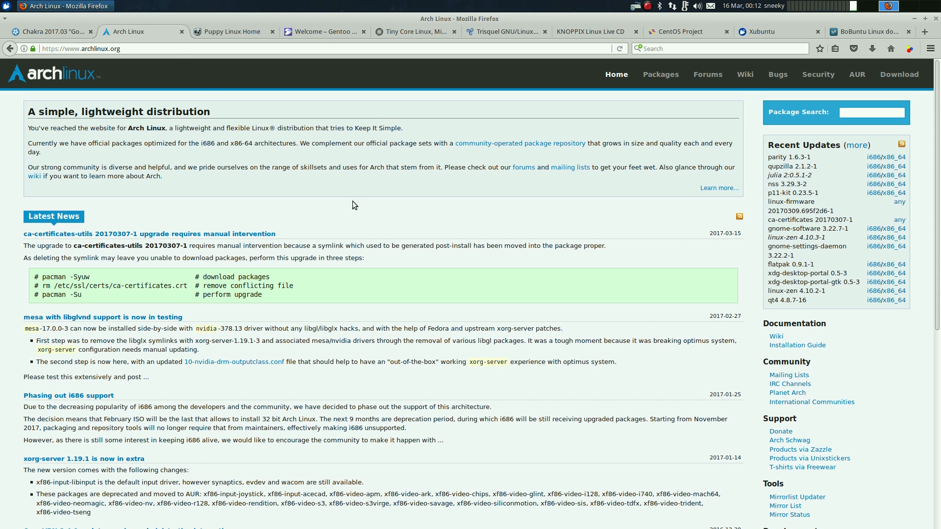
pyautogui.click(147, 32)
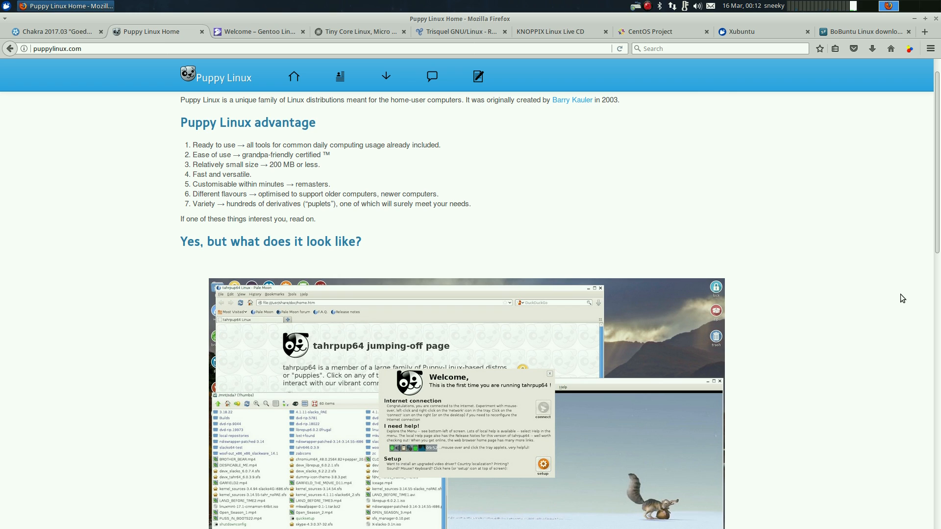
pyautogui.moveTo(893, 296)
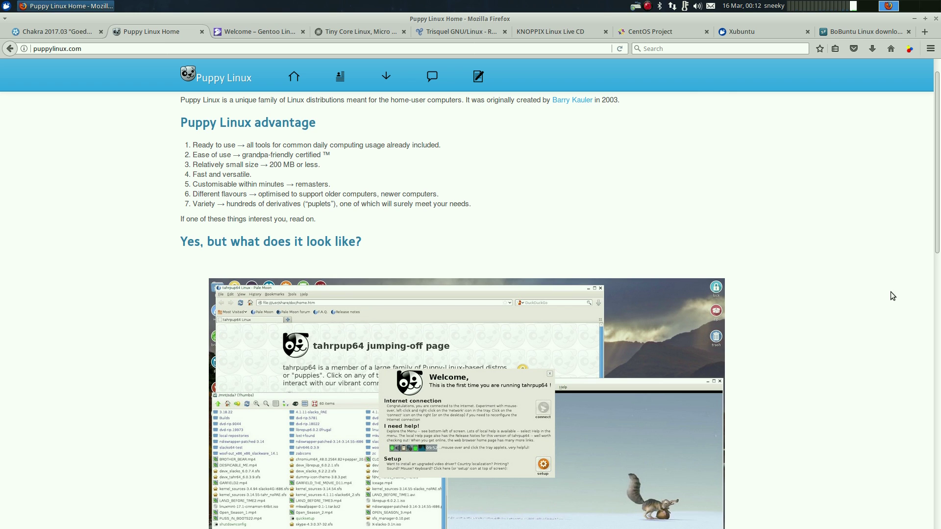
# Scroll puppylinux.com past the advantages list to the desktop screenshot and 'First thing first' section.
pyautogui.scroll(-3)
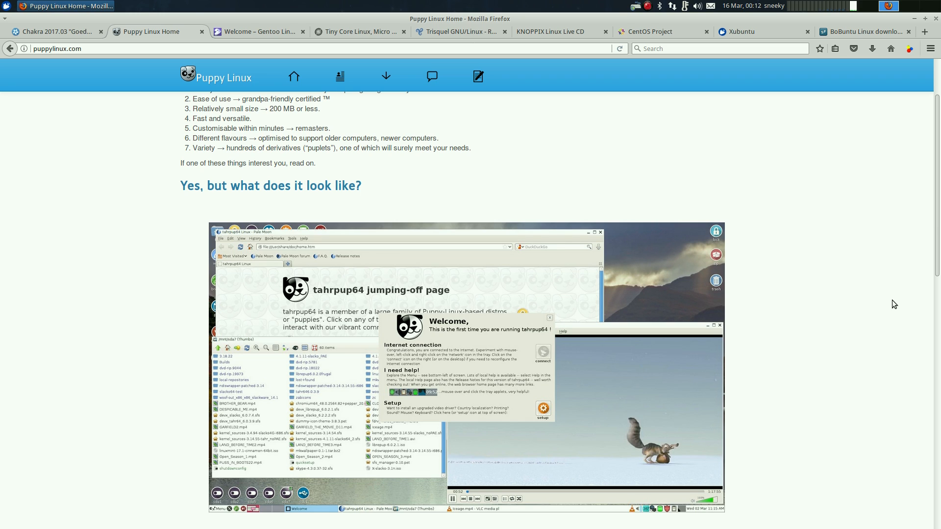
pyautogui.scroll(-3)
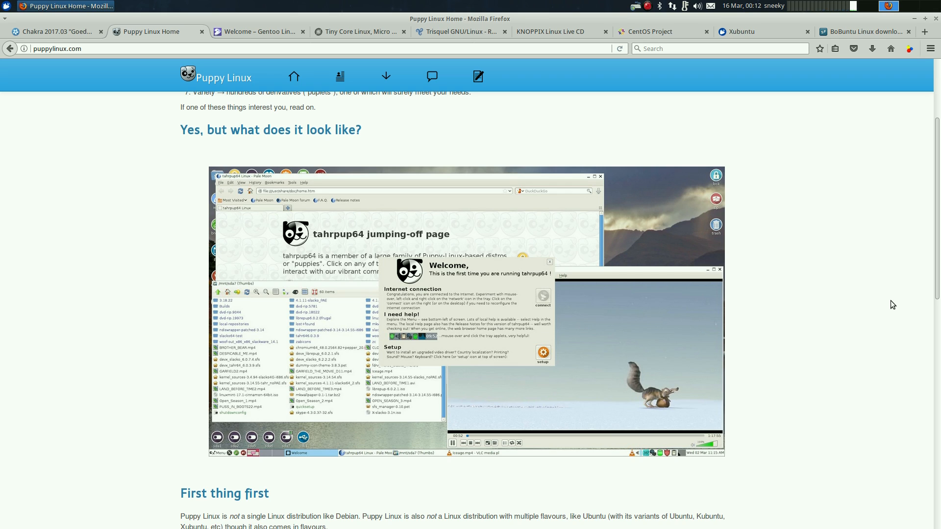
pyautogui.moveTo(797, 198)
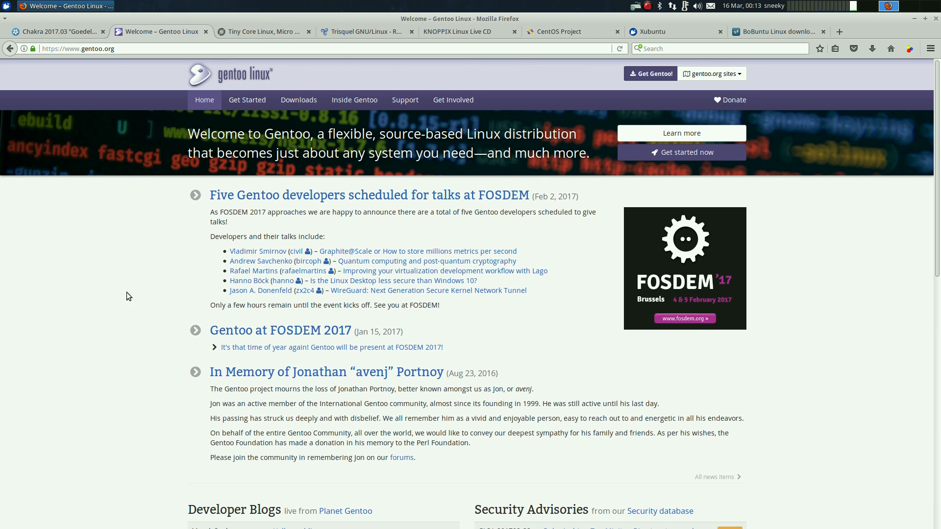
pyautogui.moveTo(100, 303)
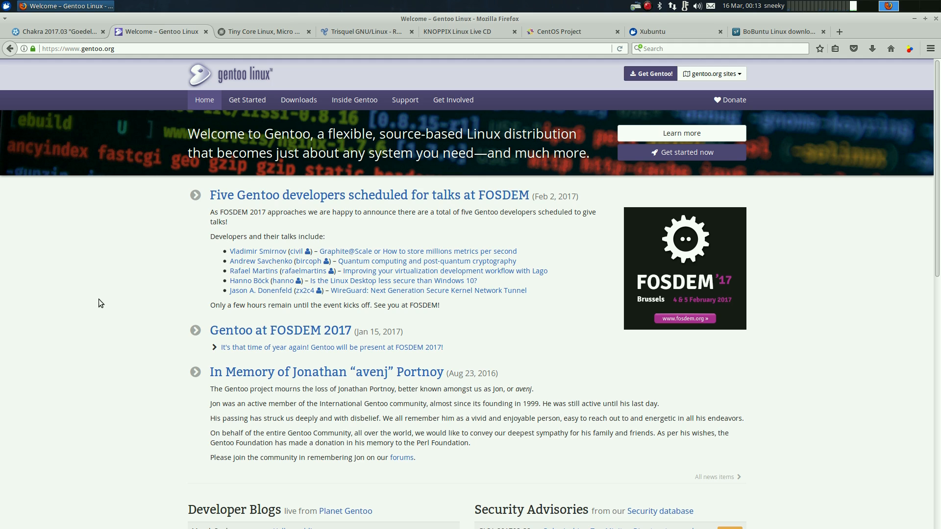
pyautogui.moveTo(148, 286)
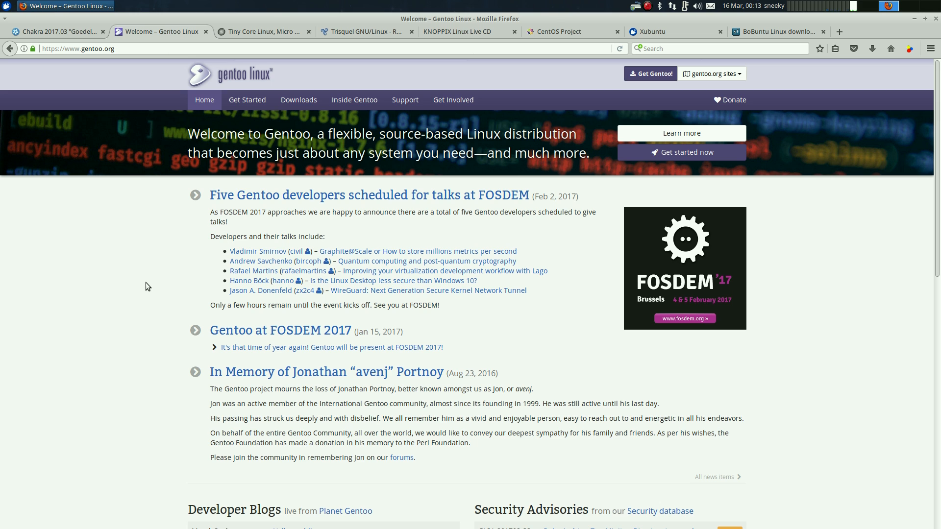
pyautogui.moveTo(205, 31)
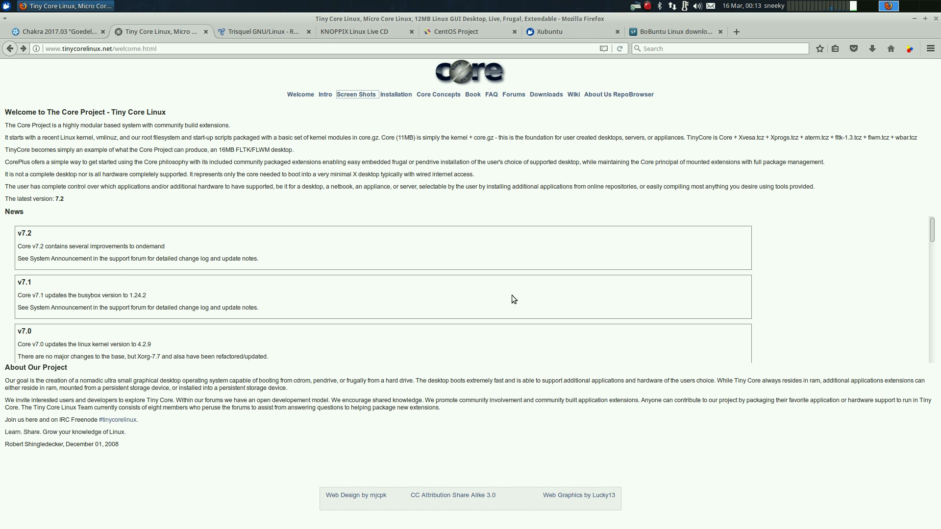
pyautogui.moveTo(499, 286)
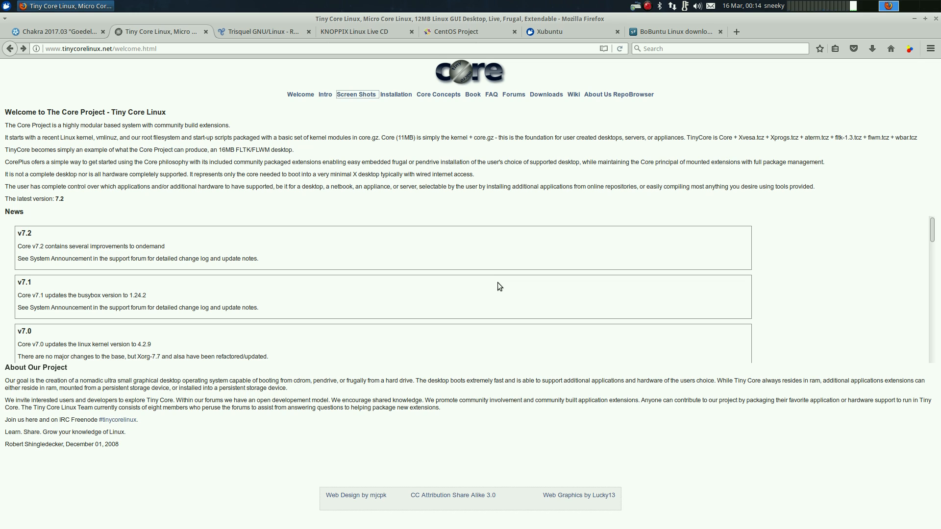
pyautogui.moveTo(357, 127)
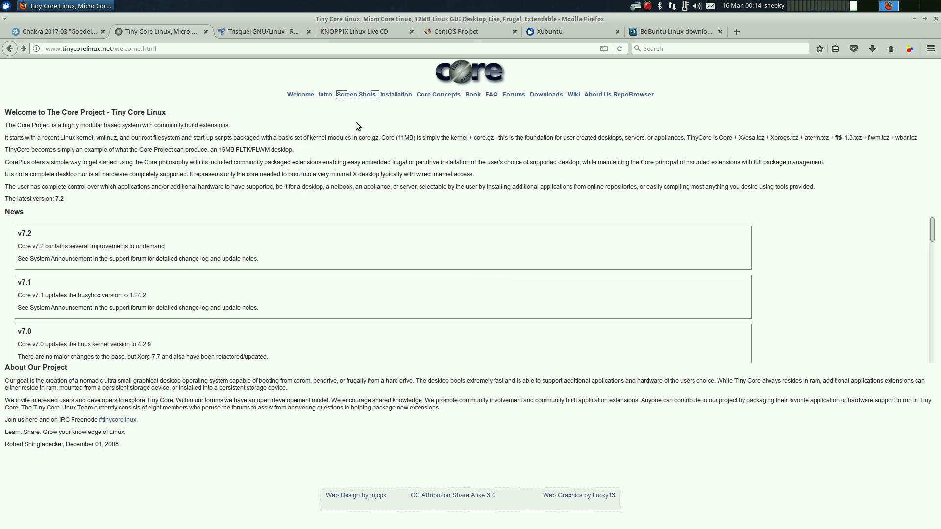
# Go to the Tiny Core Linux Screen Shots page listing screenshots and videos.
pyautogui.click(357, 95)
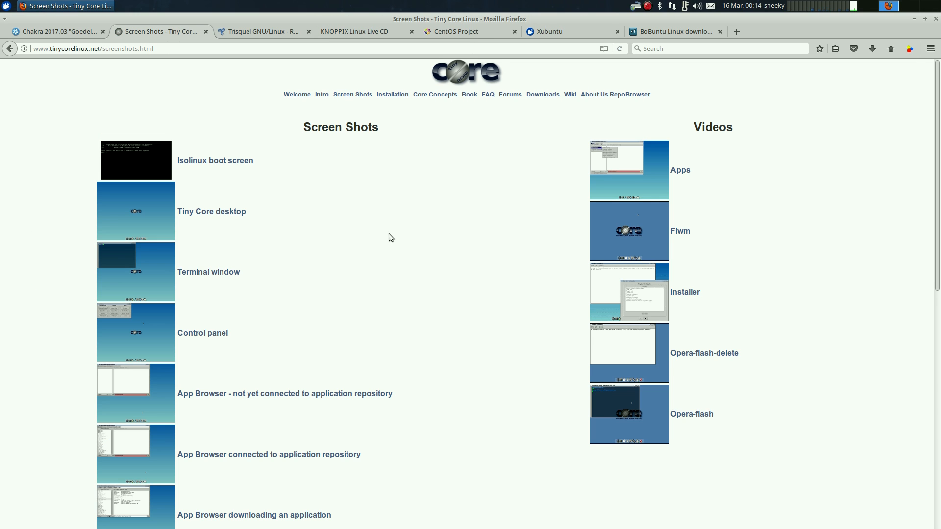
# View the Tiny Core Installer video in a new tab, then close both Tiny Core tabs to reach Trisquel.
pyautogui.scroll(-3)
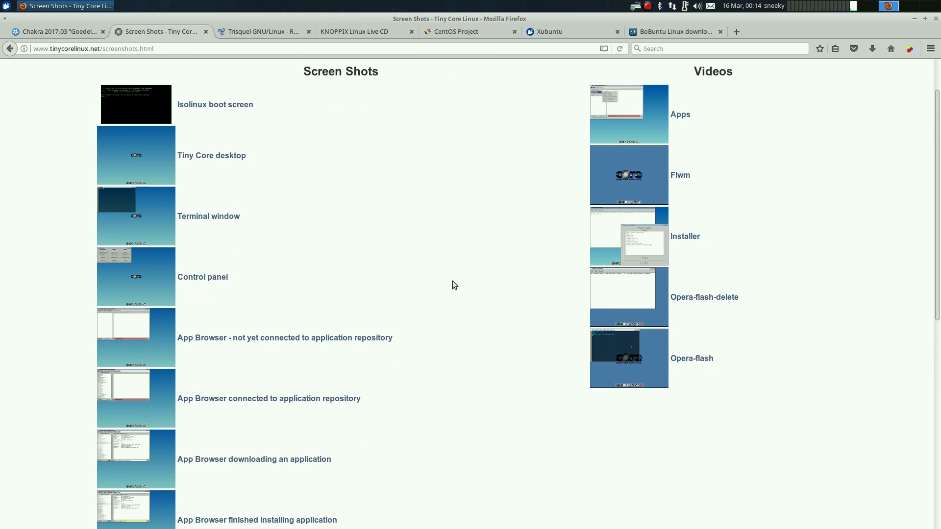
pyautogui.click(629, 235)
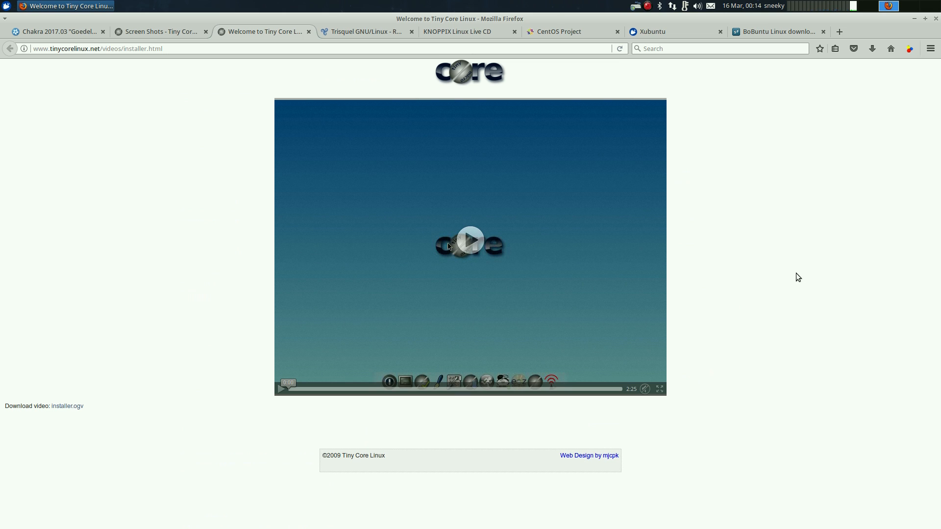
pyautogui.moveTo(671, 320)
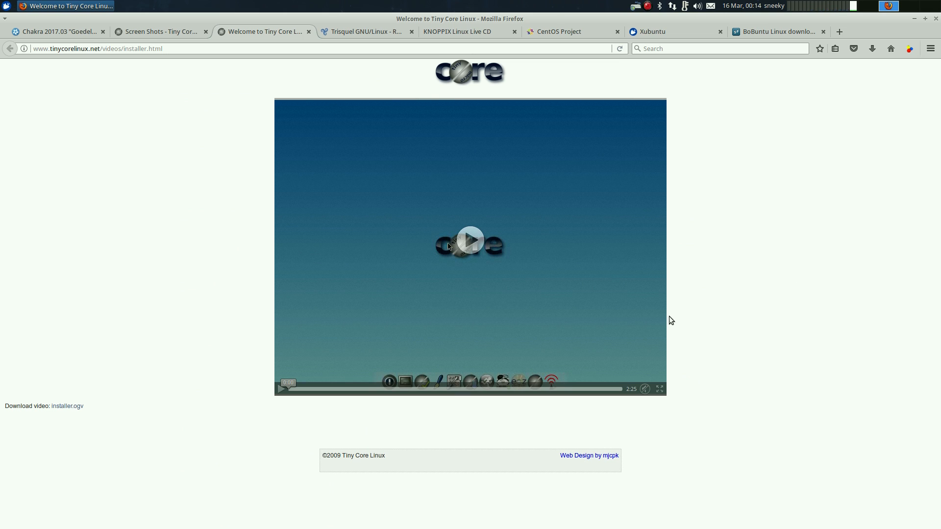
pyautogui.moveTo(165, 182)
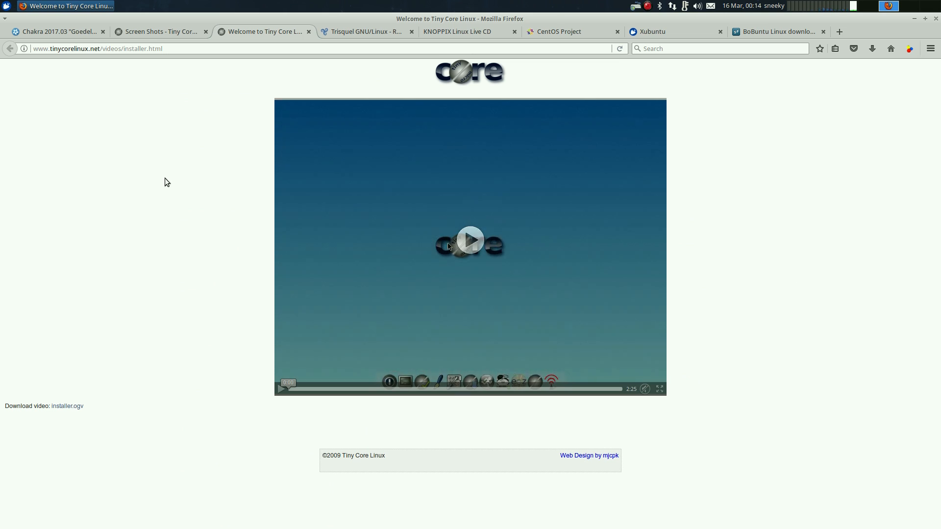
pyautogui.moveTo(751, 97)
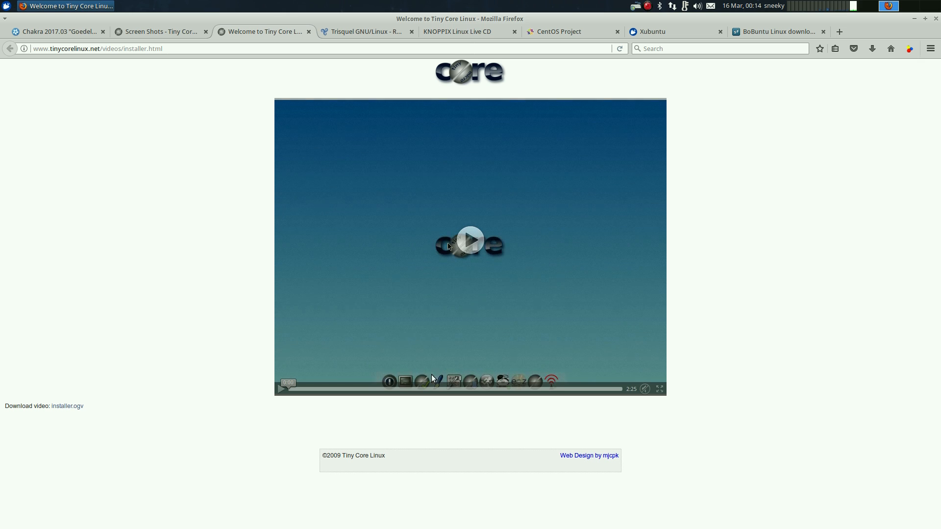
pyautogui.moveTo(837, 279)
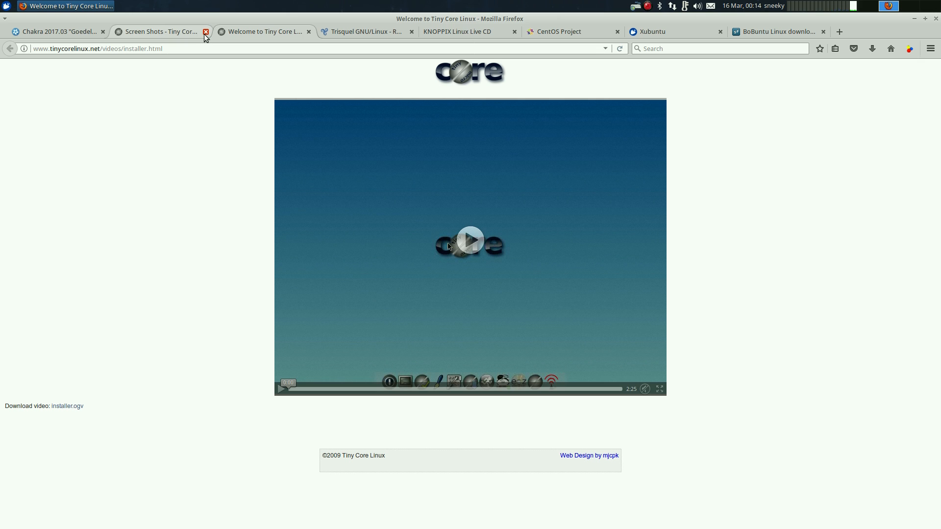
pyautogui.click(204, 32)
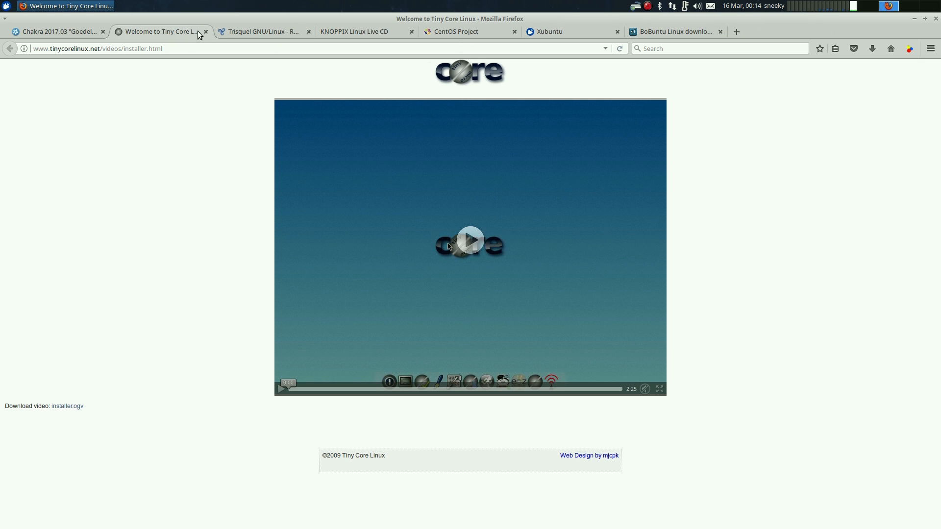
pyautogui.click(262, 32)
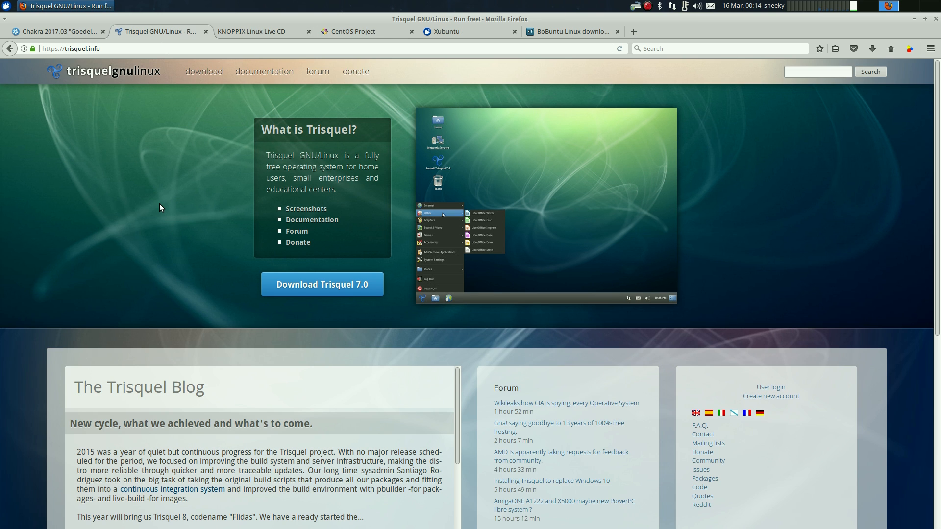
pyautogui.moveTo(899, 225)
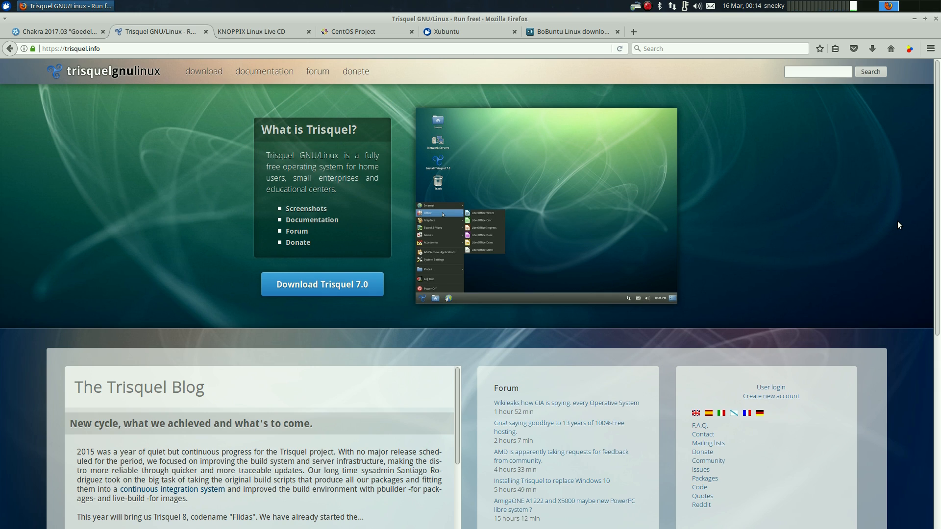
pyautogui.moveTo(873, 230)
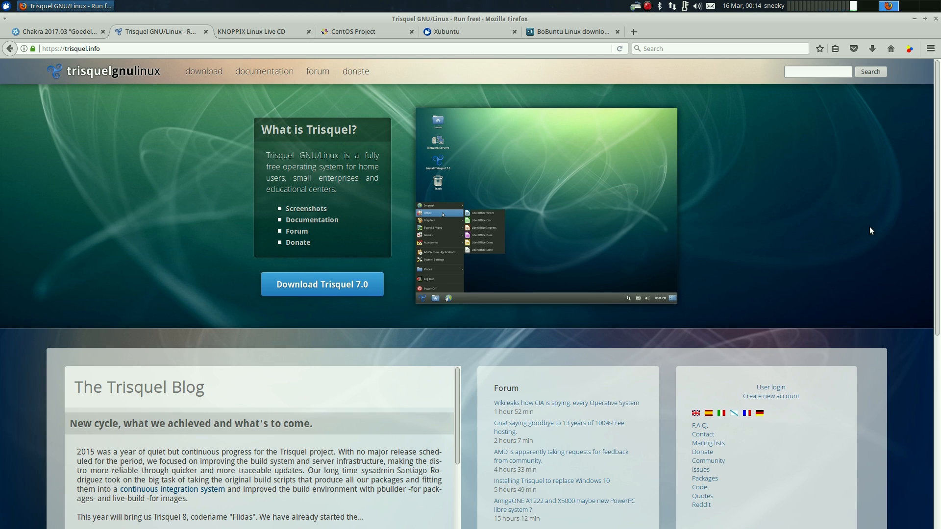
pyautogui.moveTo(776, 207)
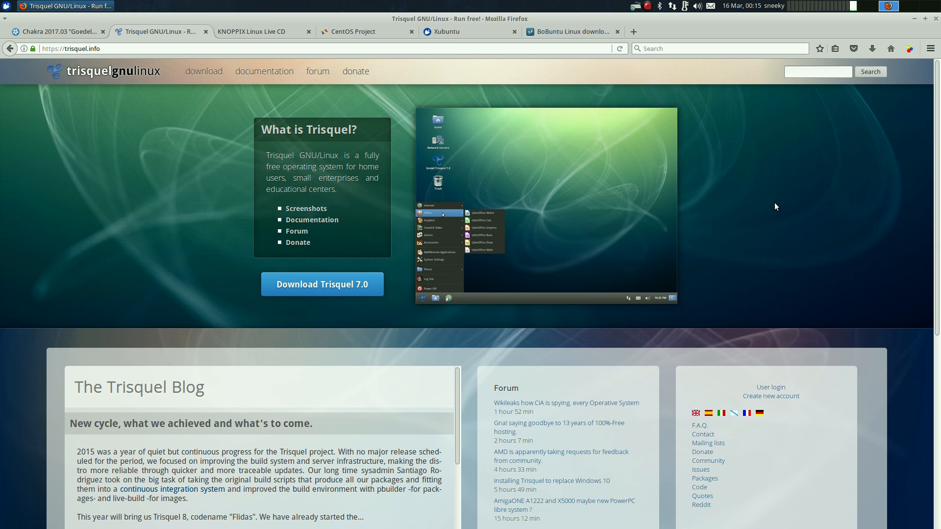
pyautogui.moveTo(379, 183)
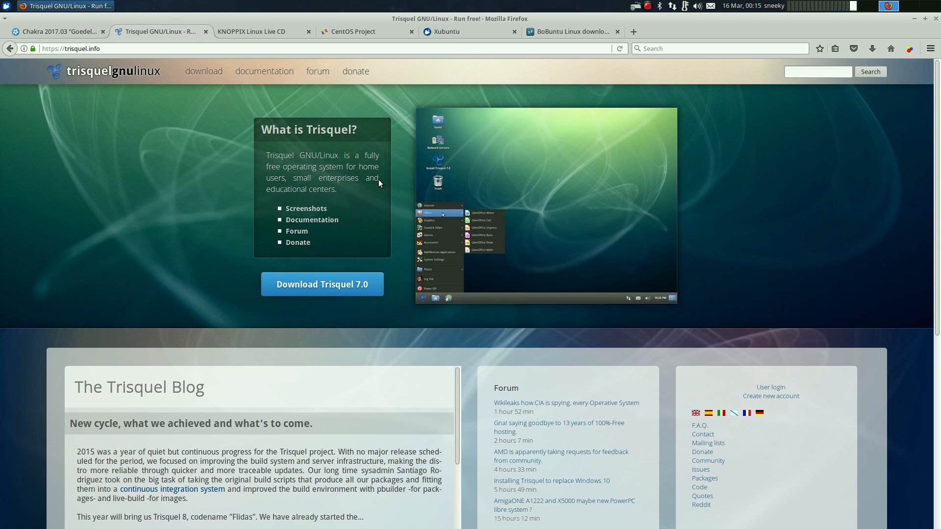
# Close the Trisquel GNU/Linux tab so the KNOPPIX Live CD homepage becomes active.
pyautogui.click(149, 31)
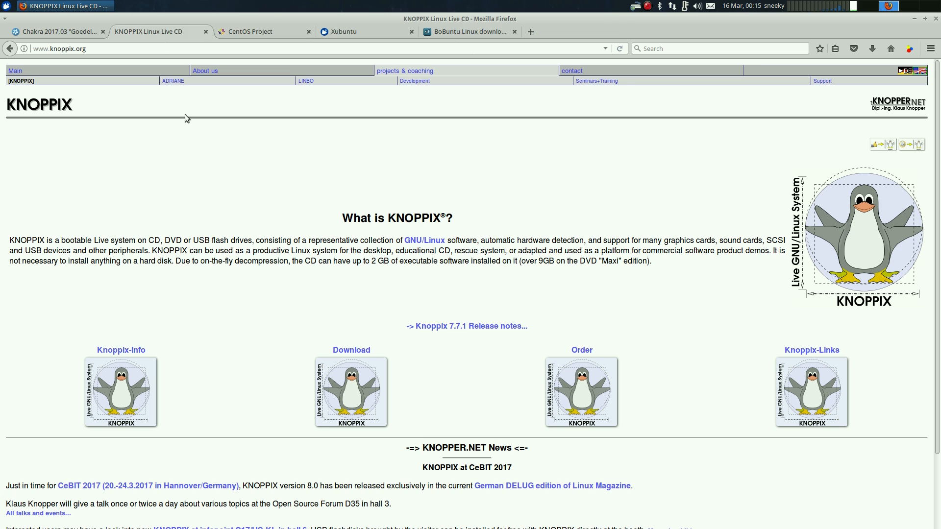
pyautogui.moveTo(154, 159)
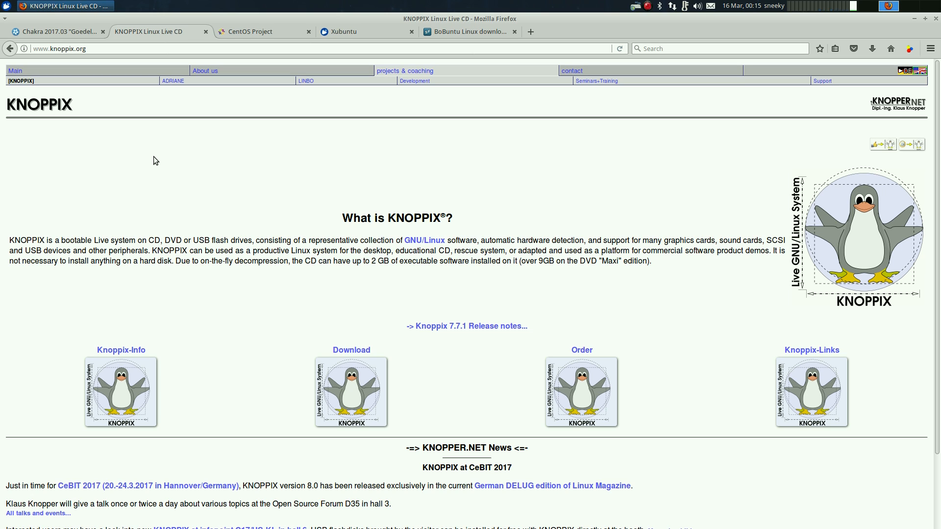
pyautogui.moveTo(349, 277)
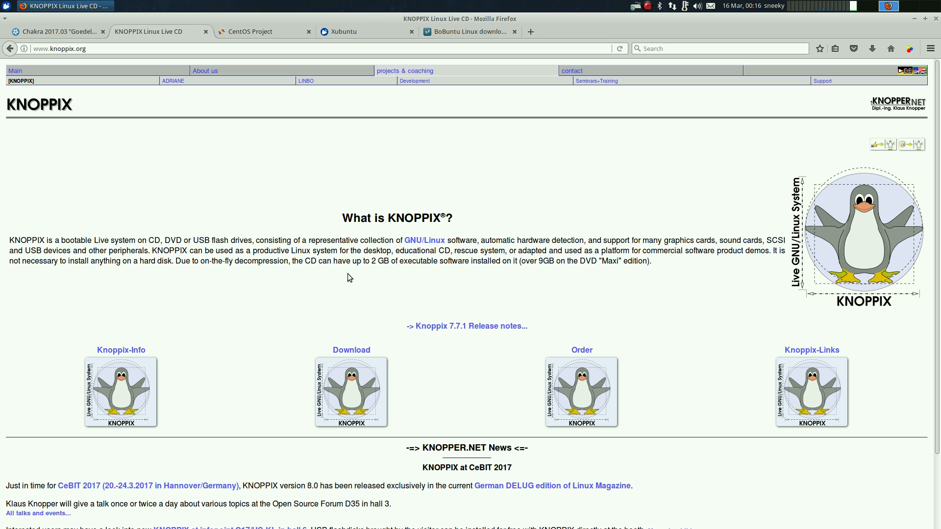
pyautogui.moveTo(248, 284)
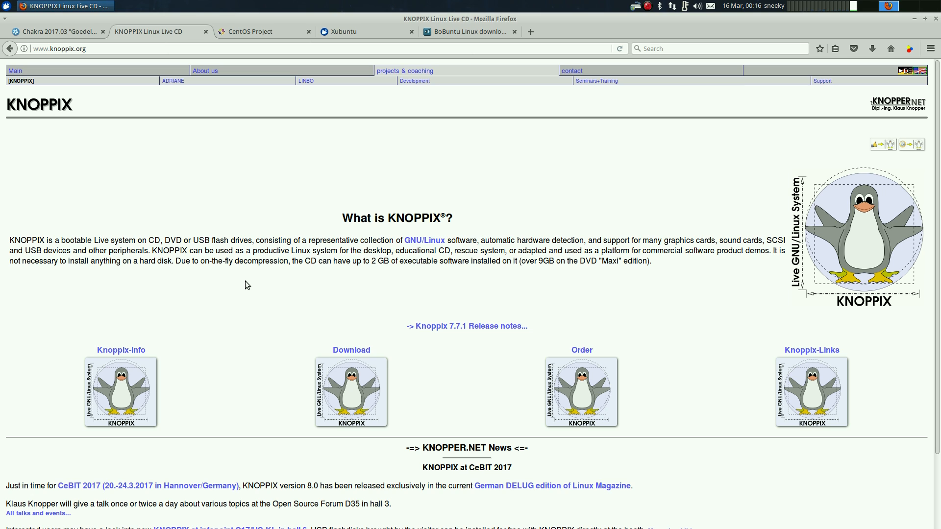
pyautogui.moveTo(245, 204)
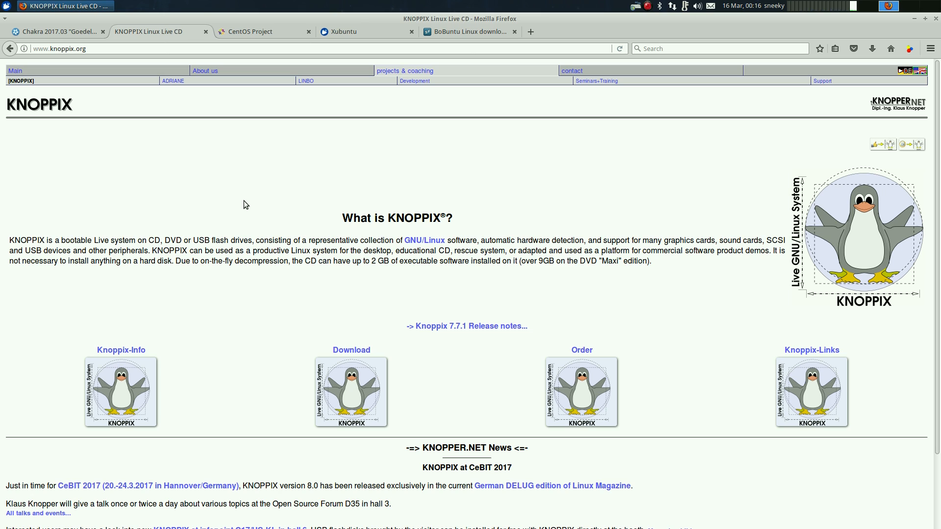
pyautogui.moveTo(398, 277)
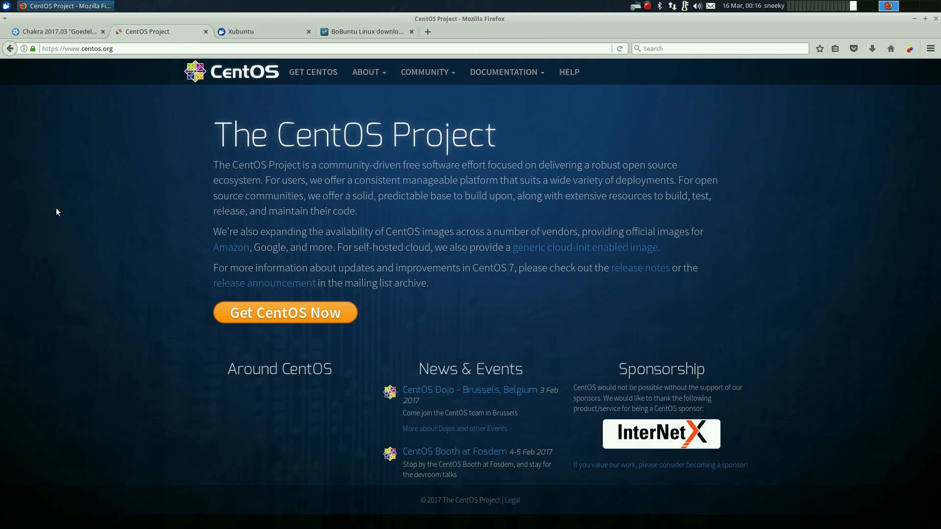
pyautogui.moveTo(902, 228)
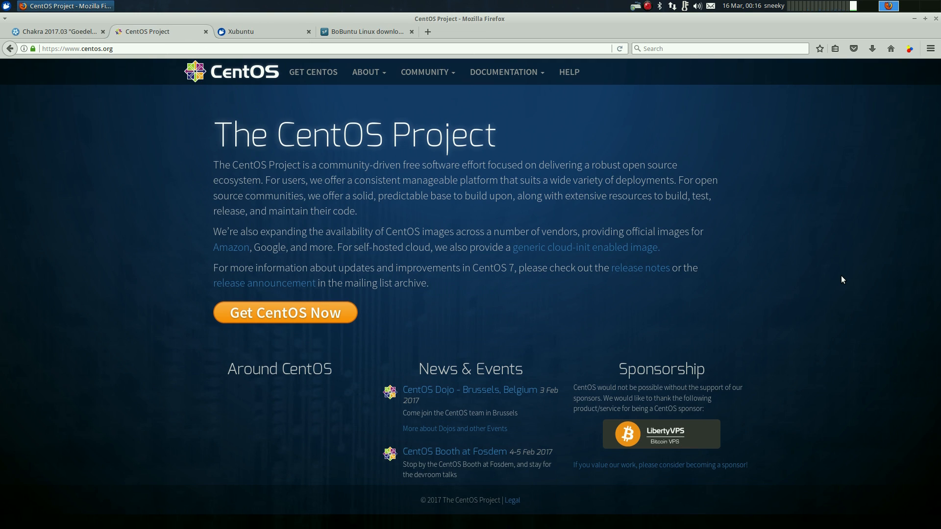
pyautogui.moveTo(819, 284)
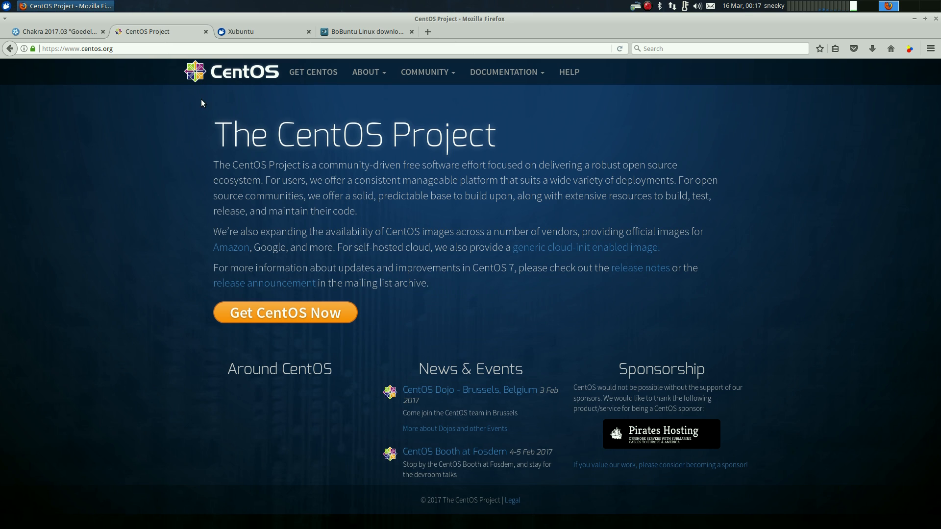
# Close the CentOS Project tab so the Xubuntu homepage becomes active.
pyautogui.click(241, 32)
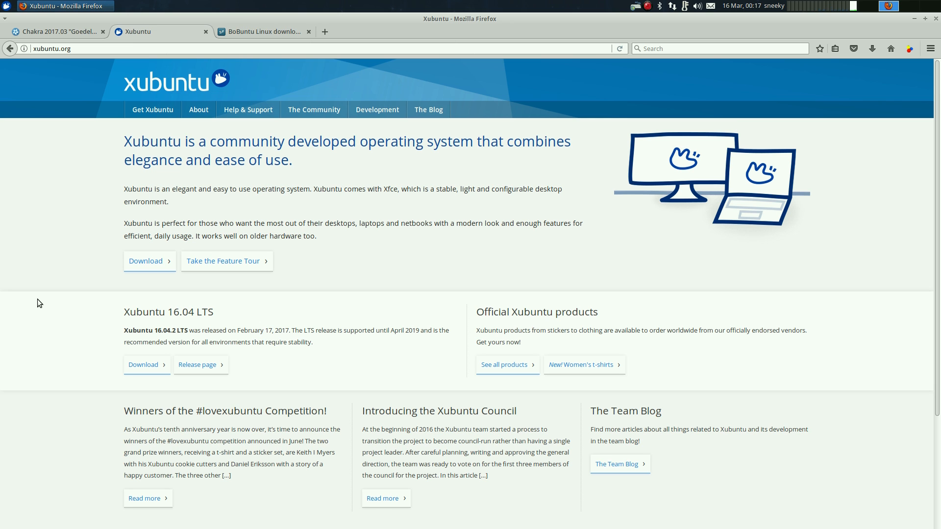
pyautogui.moveTo(819, 335)
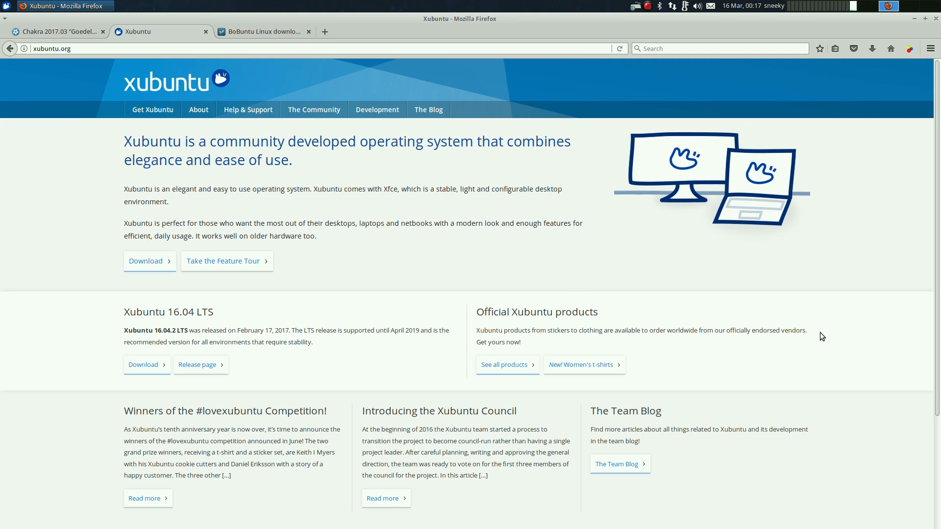
pyautogui.moveTo(792, 313)
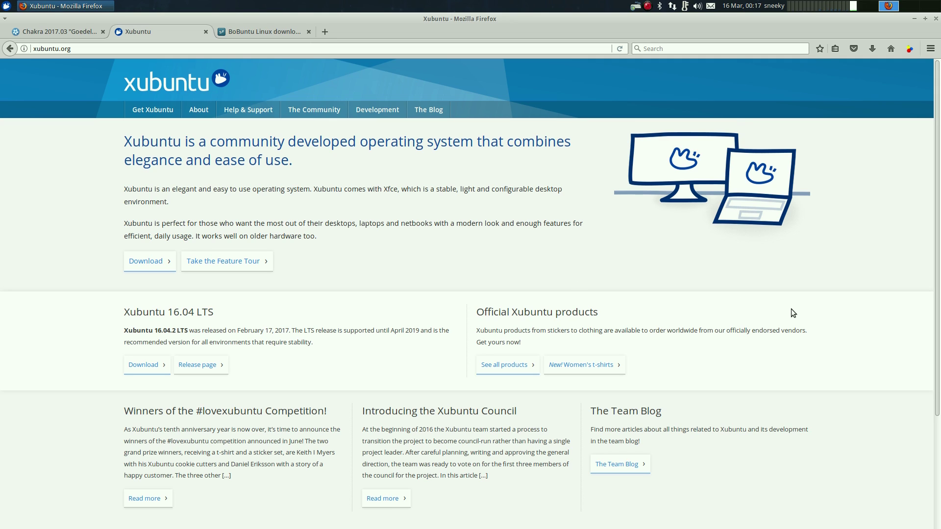
pyautogui.moveTo(841, 296)
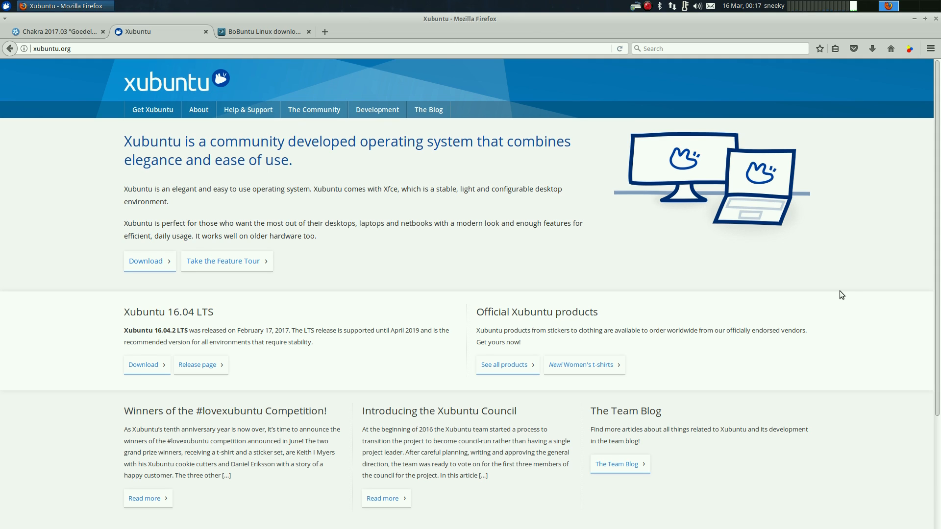
# View Xubuntu's System Requirements page, then its Screenshots gallery from the About menu.
pyautogui.click(198, 109)
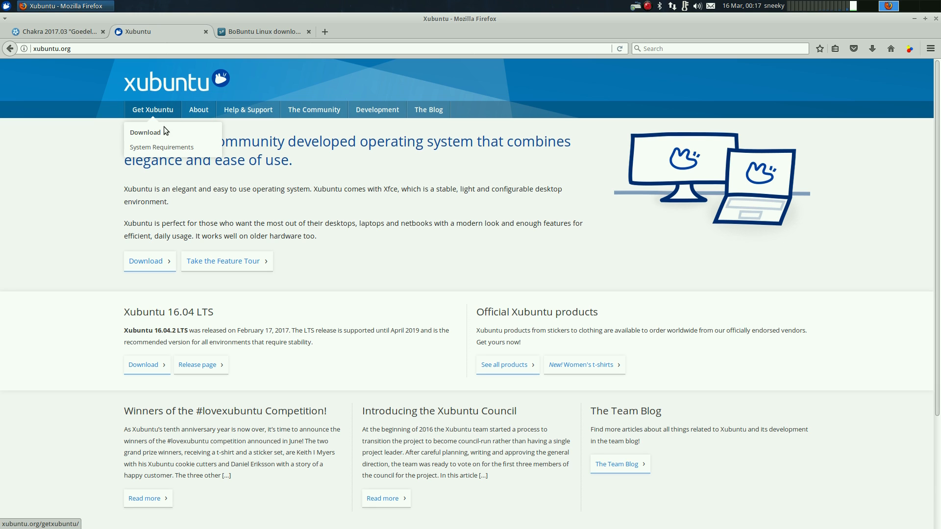
pyautogui.click(161, 147)
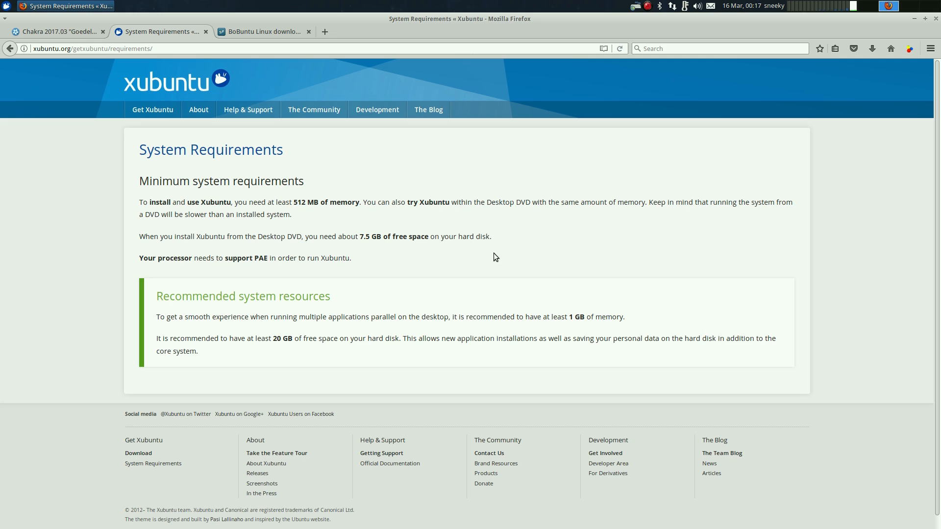
pyautogui.moveTo(327, 229)
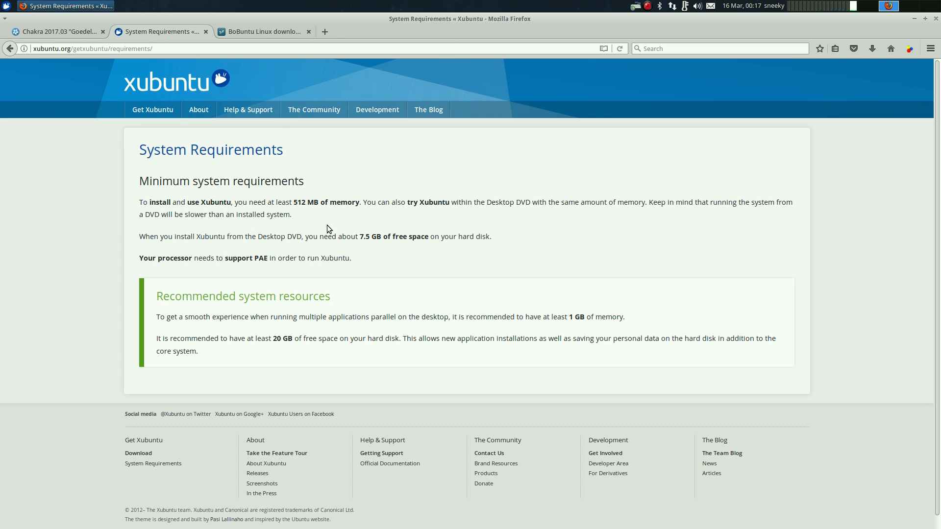
pyautogui.click(198, 110)
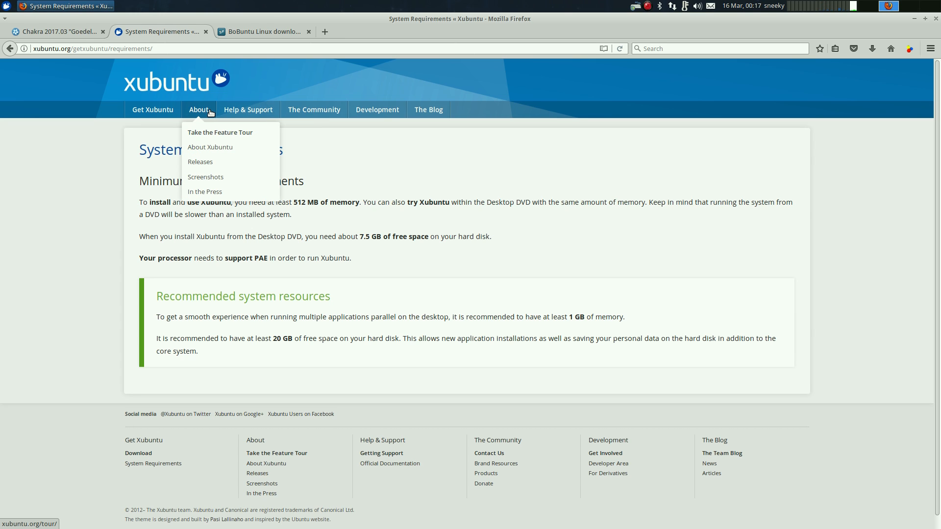
pyautogui.click(206, 176)
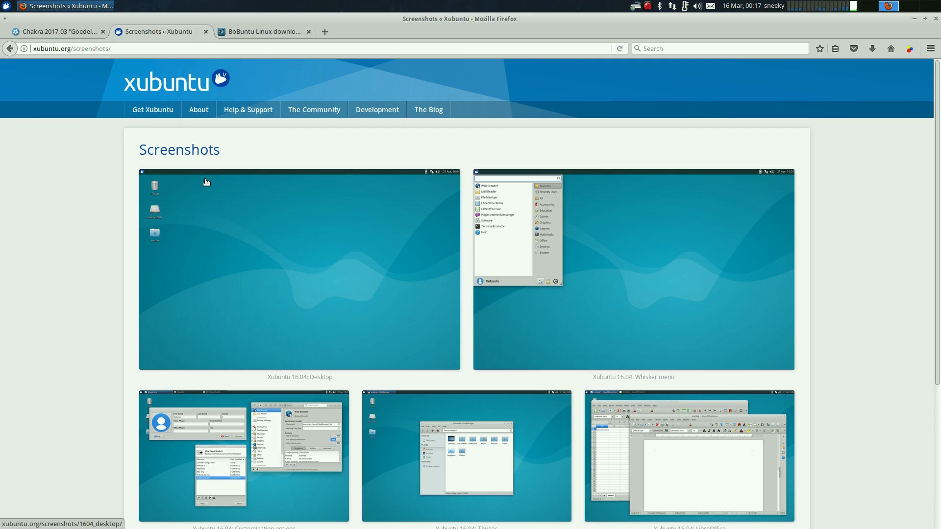
pyautogui.moveTo(319, 275)
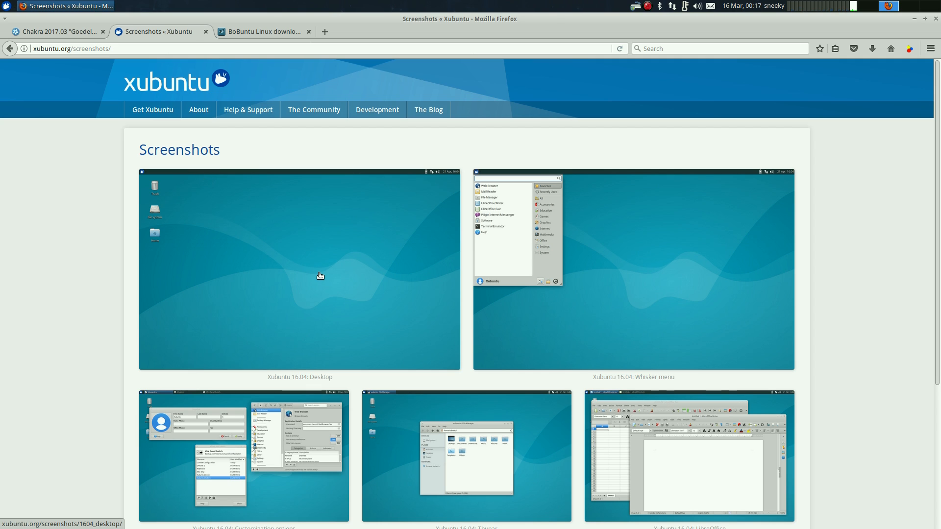
pyautogui.moveTo(847, 297)
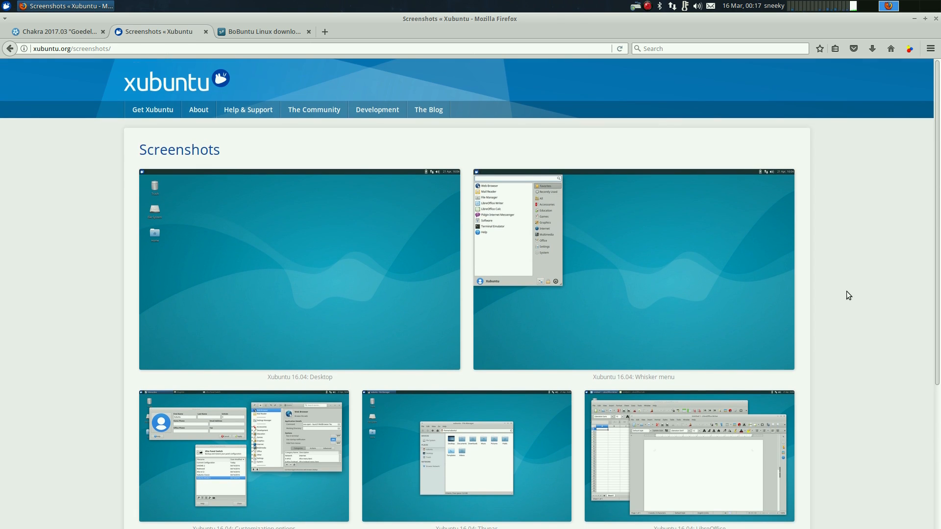
pyautogui.moveTo(876, 302)
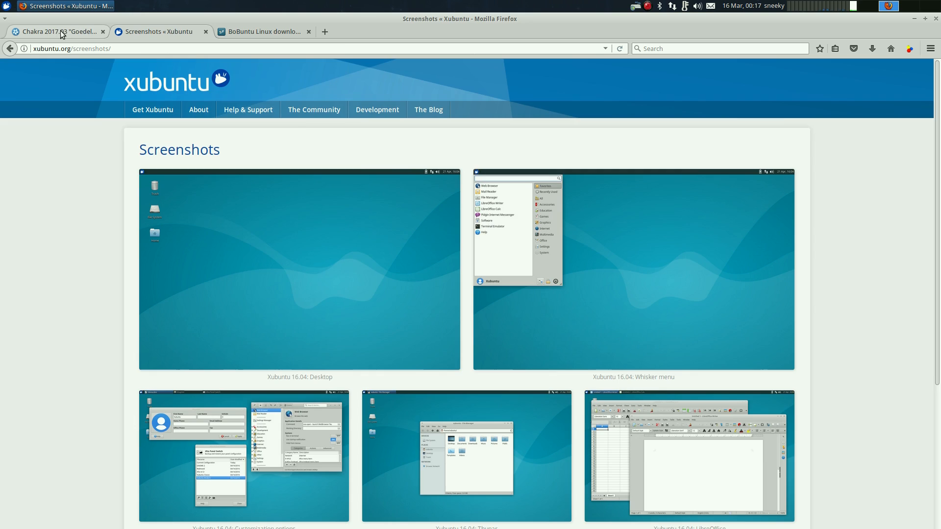
# Switch to the Chakra 2017.03 "Goedel" release announcement tab.
pyautogui.click(59, 31)
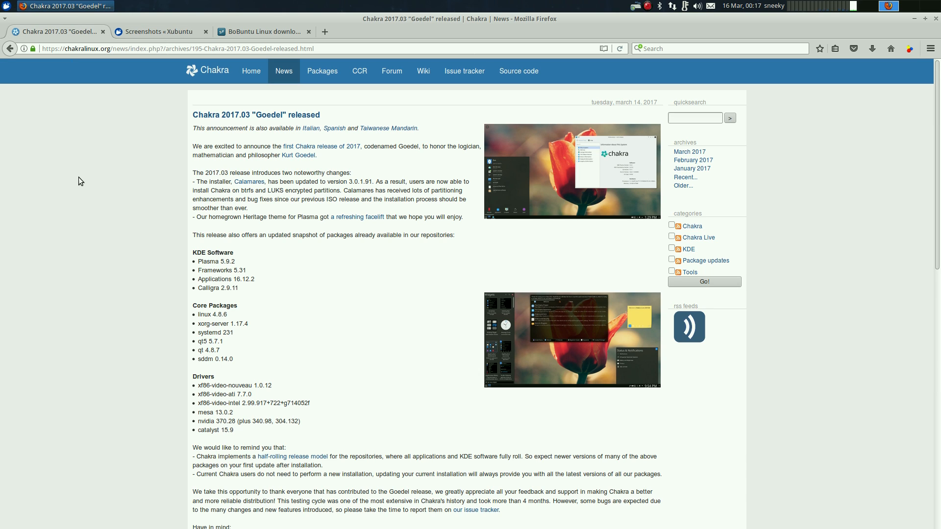
pyautogui.moveTo(83, 184)
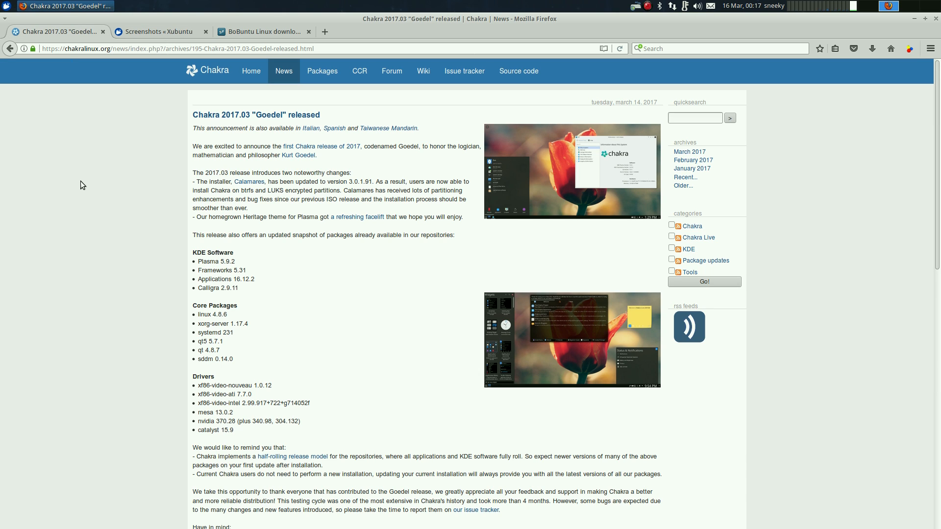
pyautogui.moveTo(406, 302)
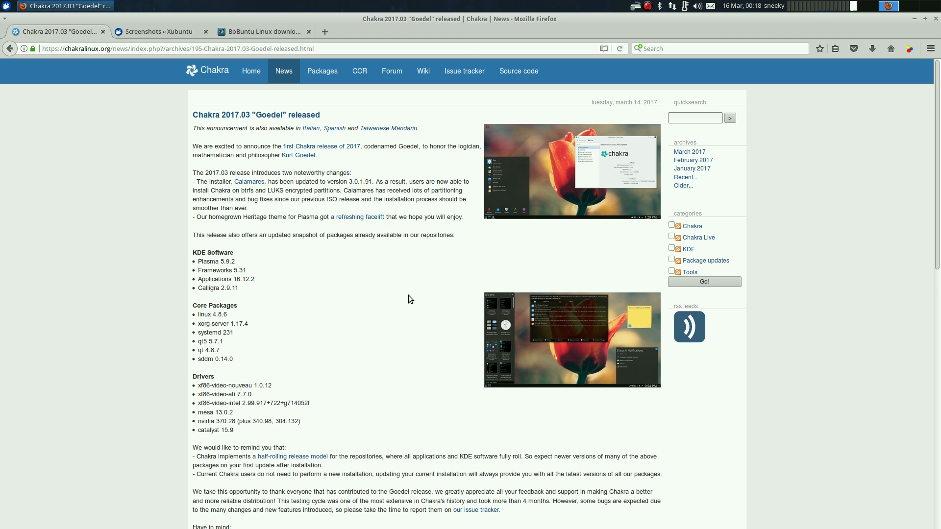
pyautogui.moveTo(101, 33)
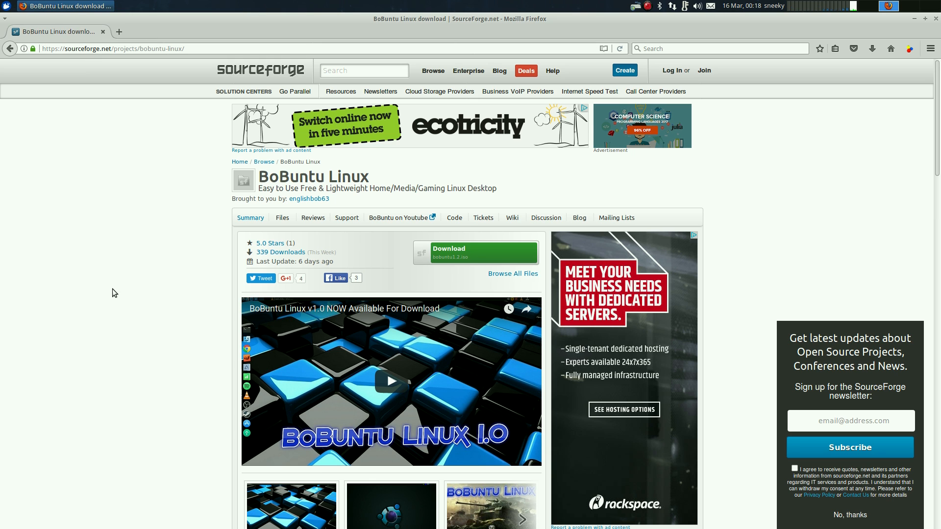
# Scroll down the BoBuntu Linux SourceForge page to its video, screenshots and V1.2 description.
pyautogui.scroll(-3)
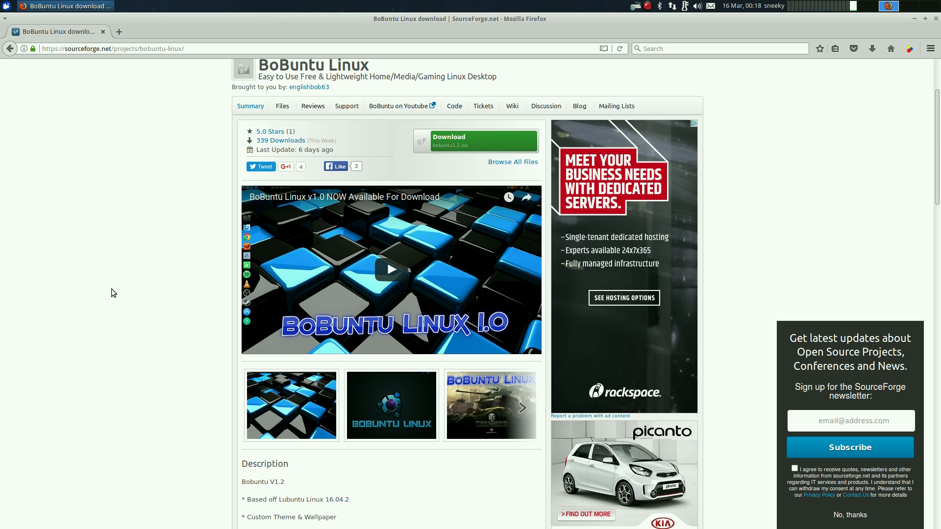
pyautogui.moveTo(122, 296)
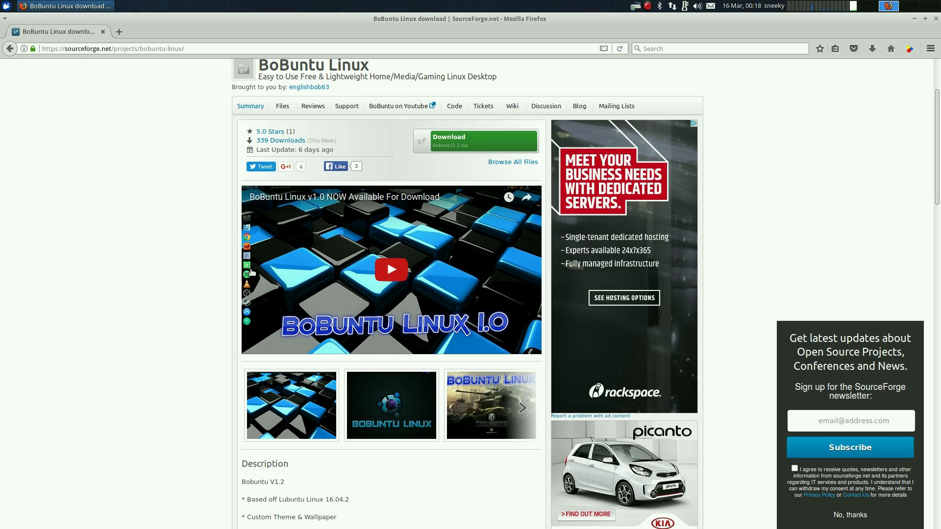
pyautogui.moveTo(510, 402)
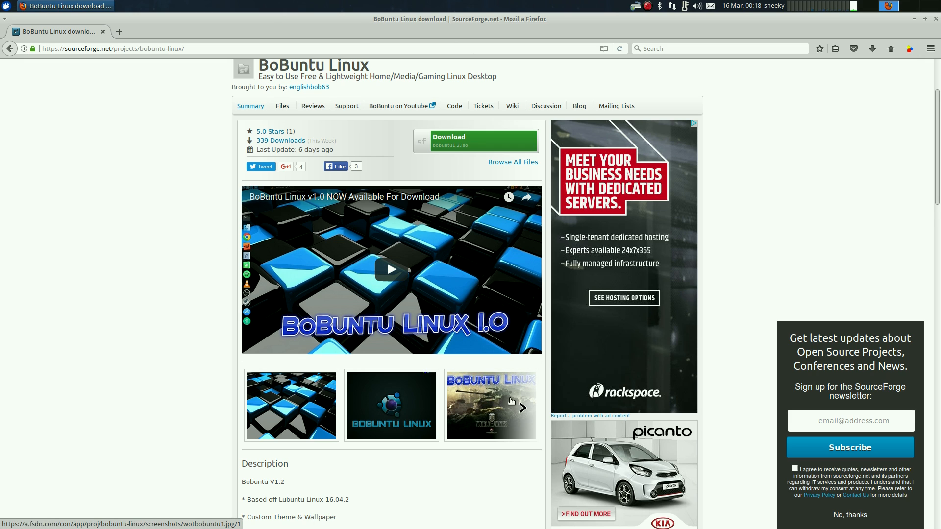
pyautogui.moveTo(503, 408)
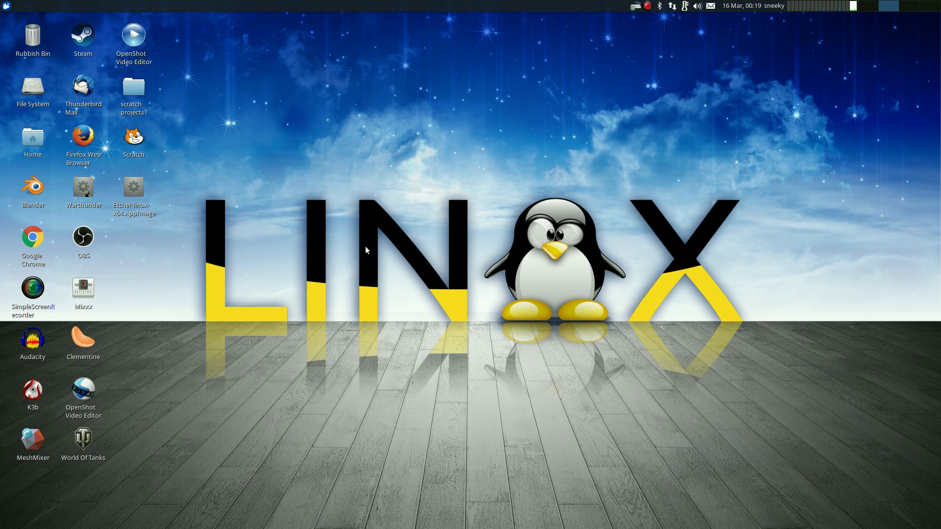
pyautogui.moveTo(319, 462)
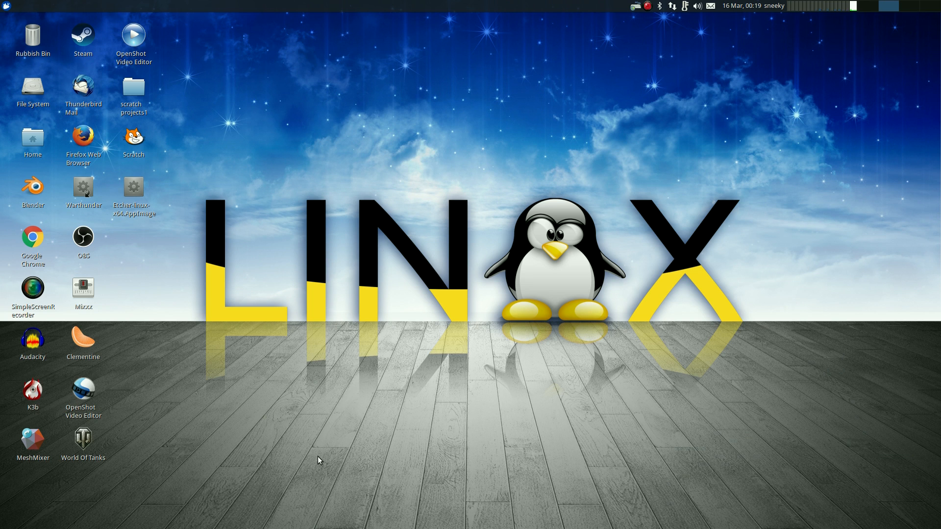
pyautogui.moveTo(489, 523)
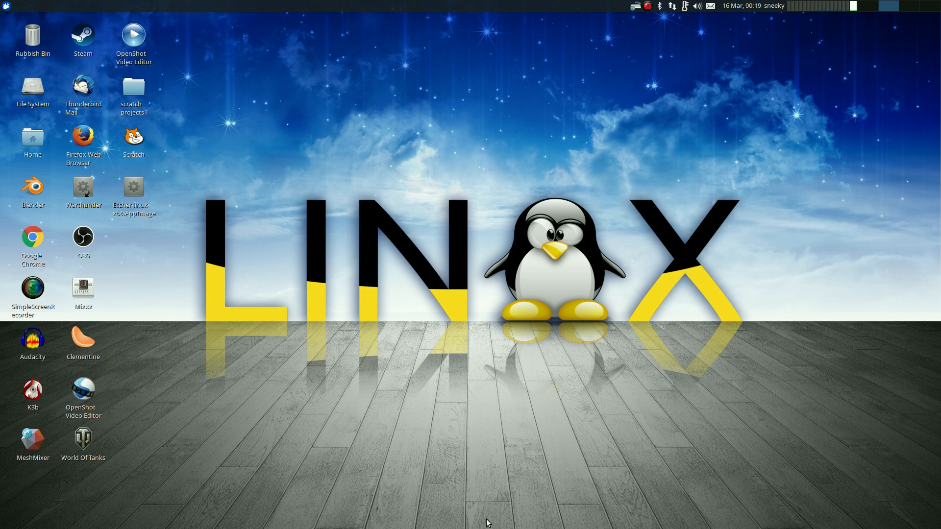
pyautogui.moveTo(725, 271)
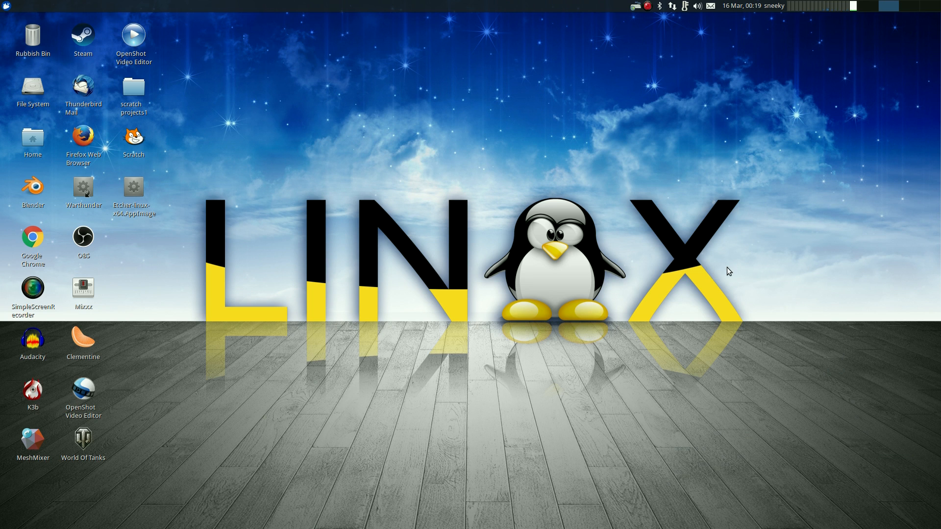
pyautogui.moveTo(386, 309)
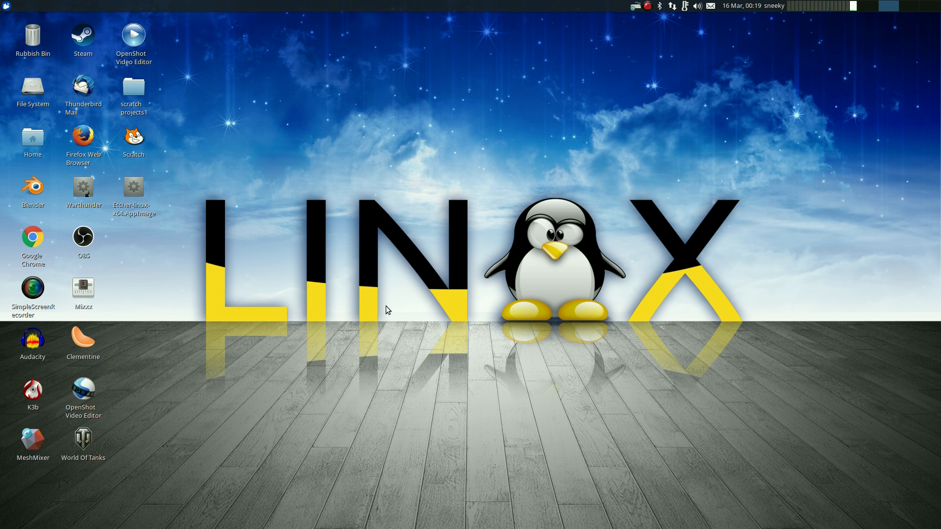
pyautogui.moveTo(389, 312)
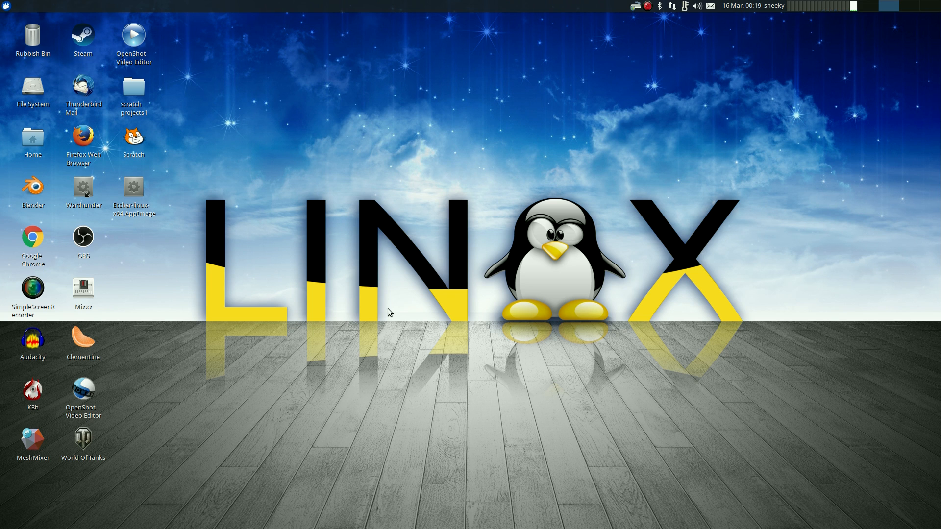
pyautogui.moveTo(542, 239)
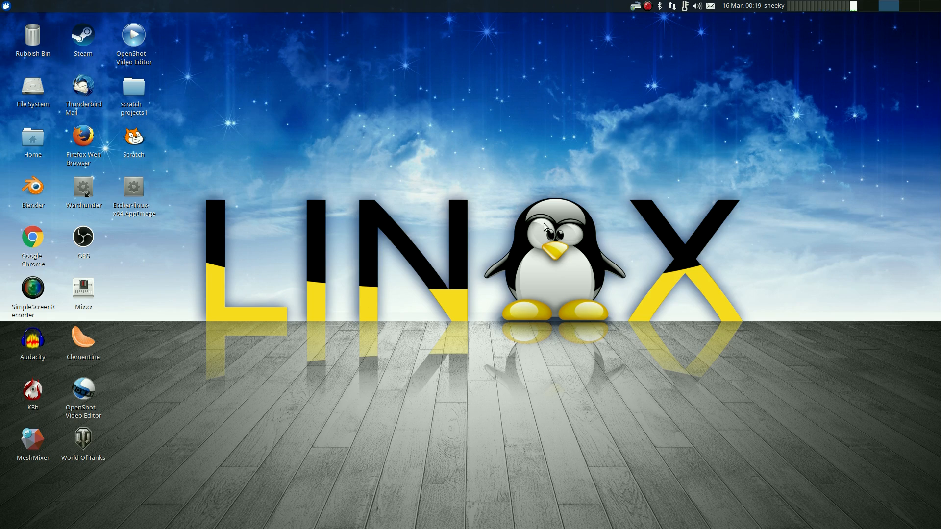